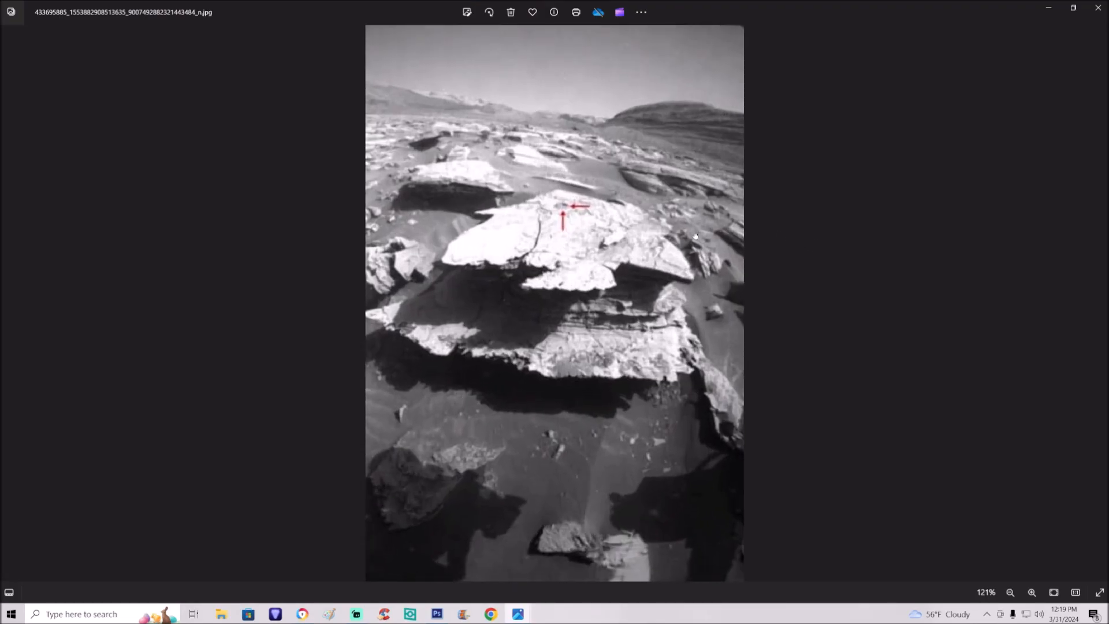
Step: Zoom in twice on the rover photo to examine the red-arrowed slab
click(1033, 592)
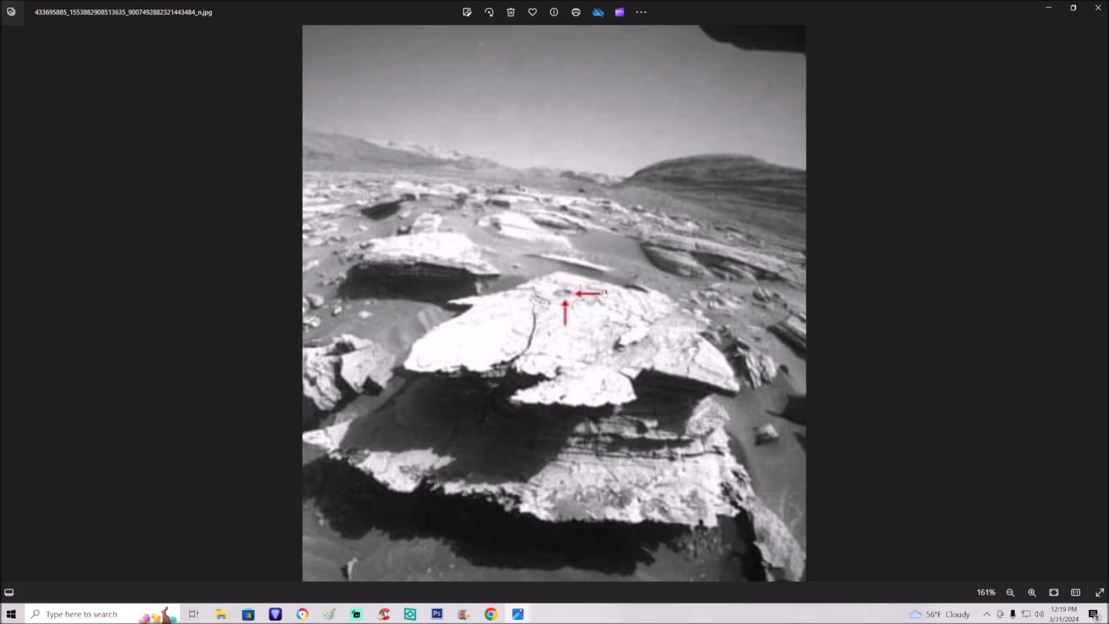
click(1032, 592)
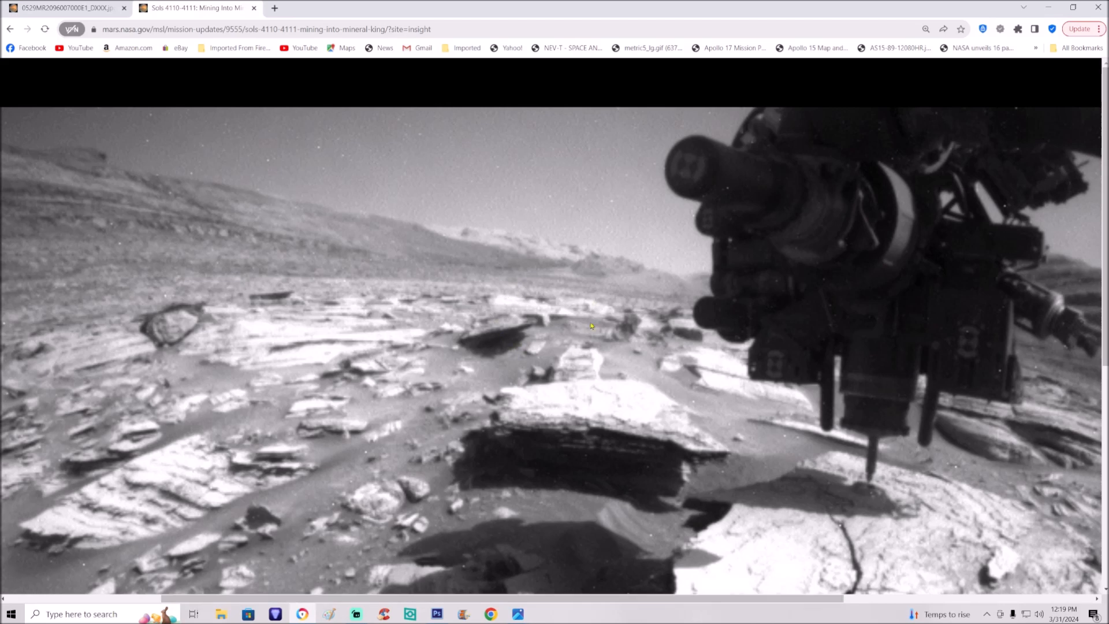
mouse_move(498, 304)
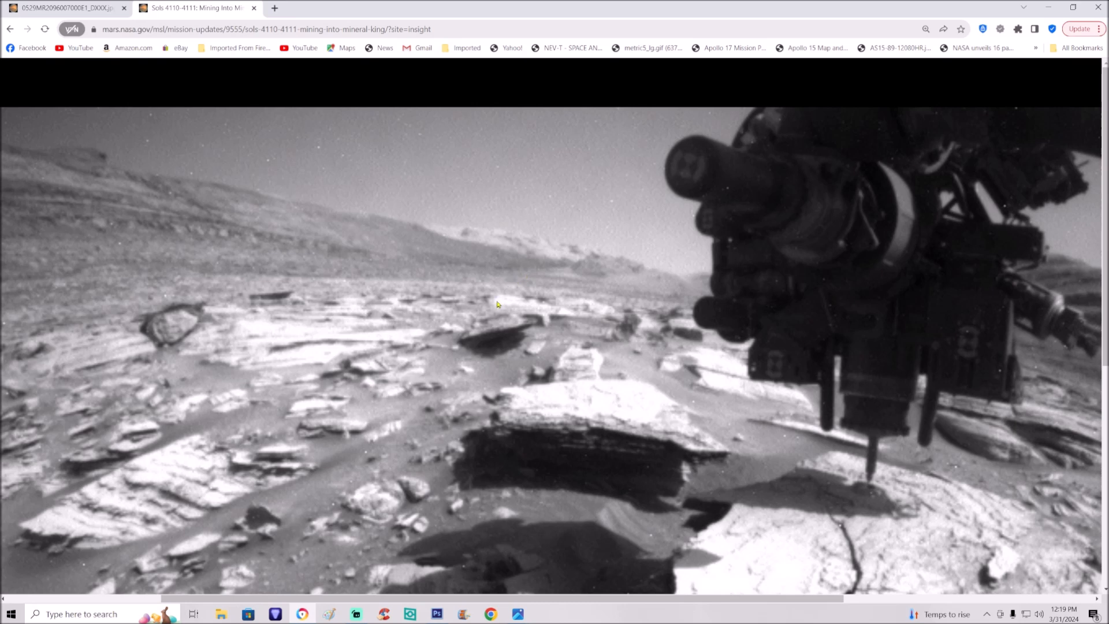
mouse_move(680, 336)
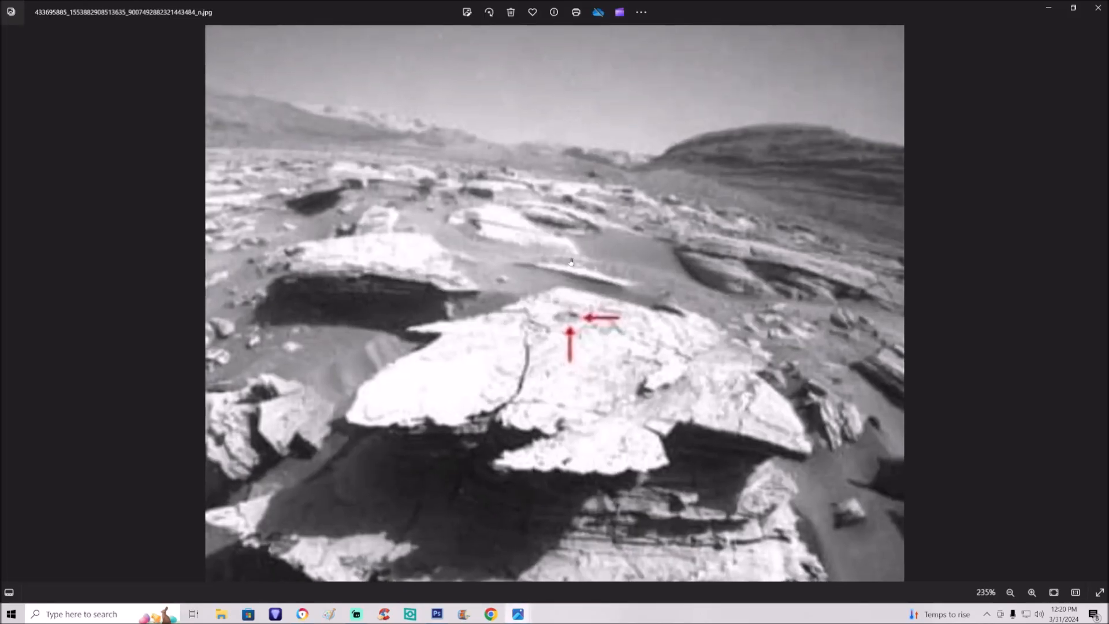
Step: Zoom the rover photo to about 285% and inspect the rocks above the arrows
click(1032, 593)
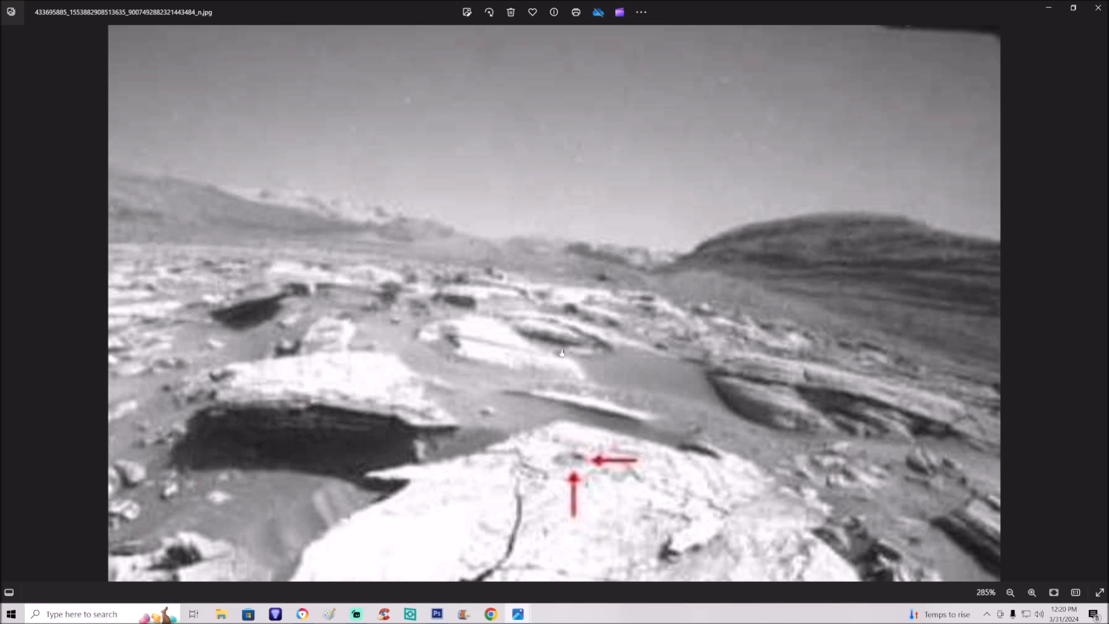
mouse_move(372, 370)
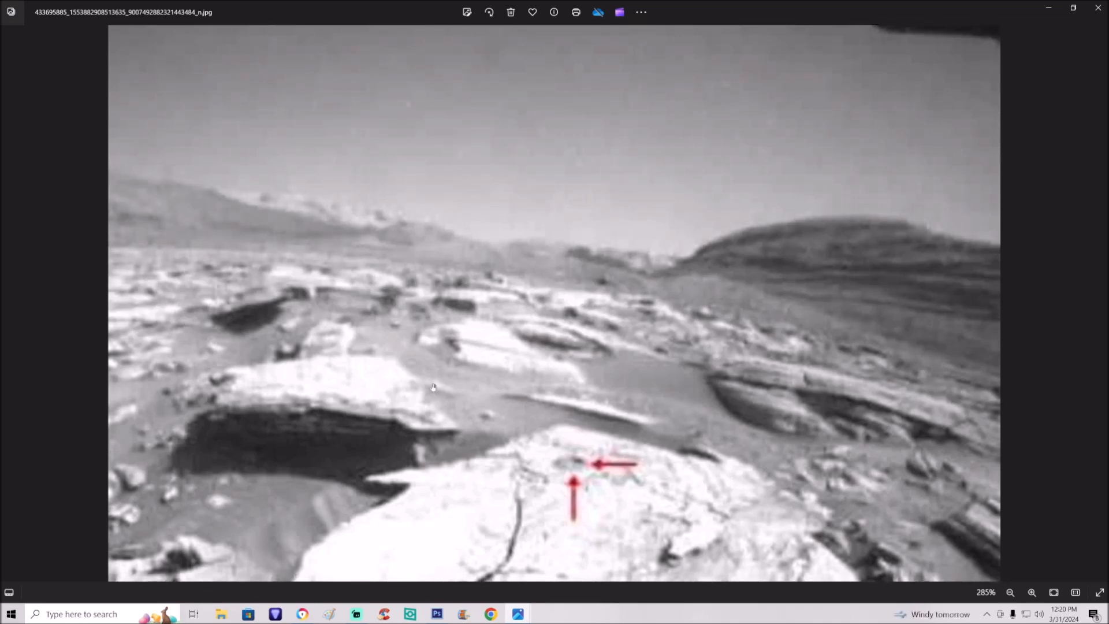
mouse_move(885, 408)
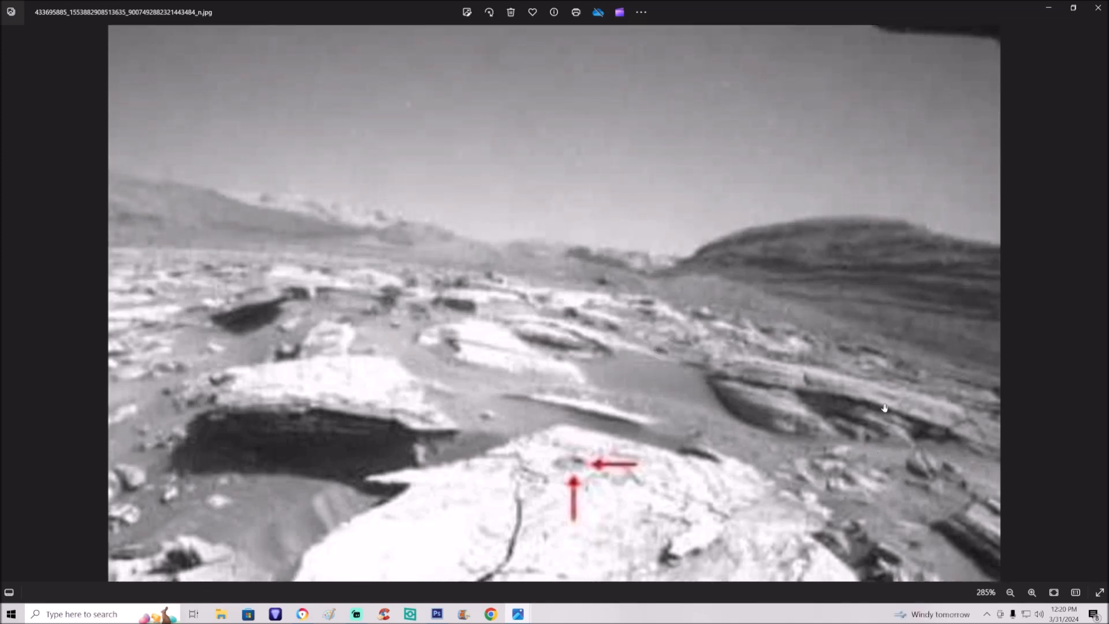
mouse_move(838, 391)
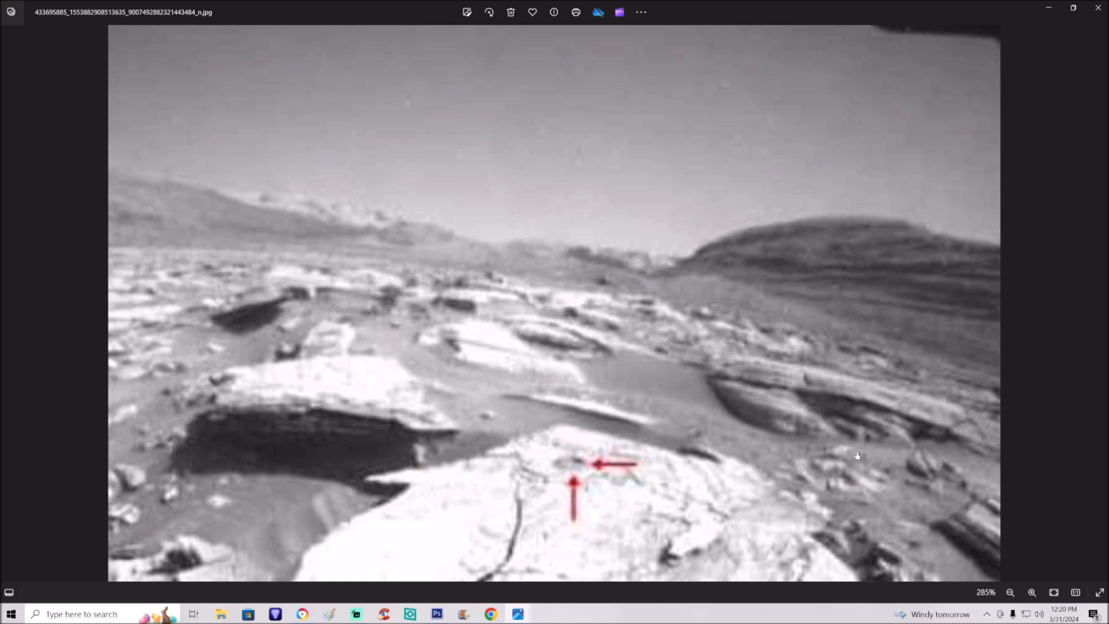
click(1011, 592)
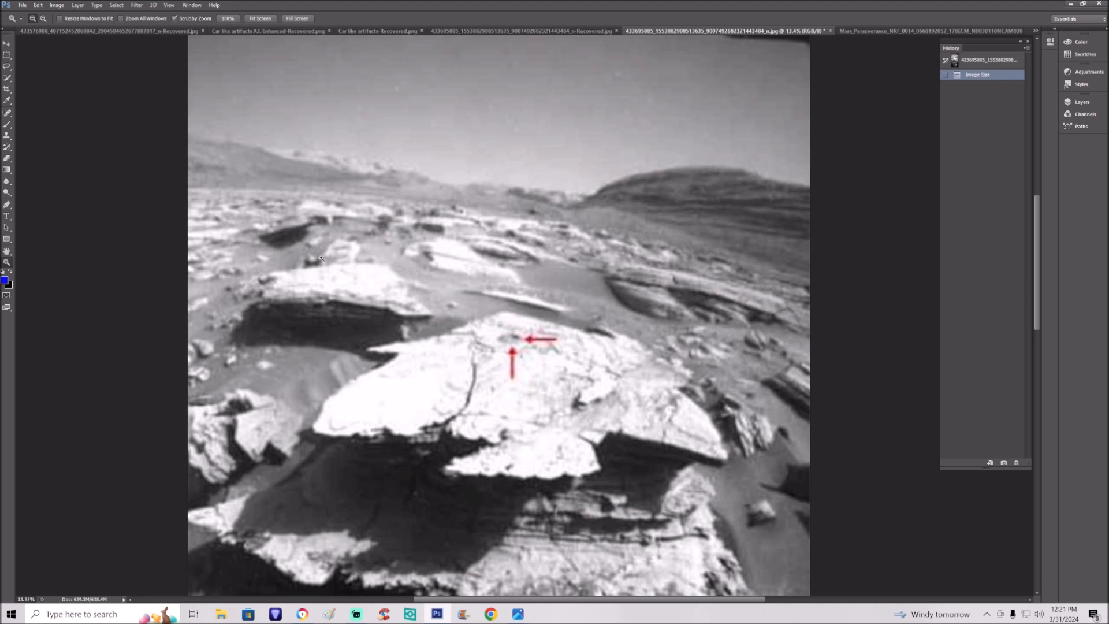
mouse_move(270, 36)
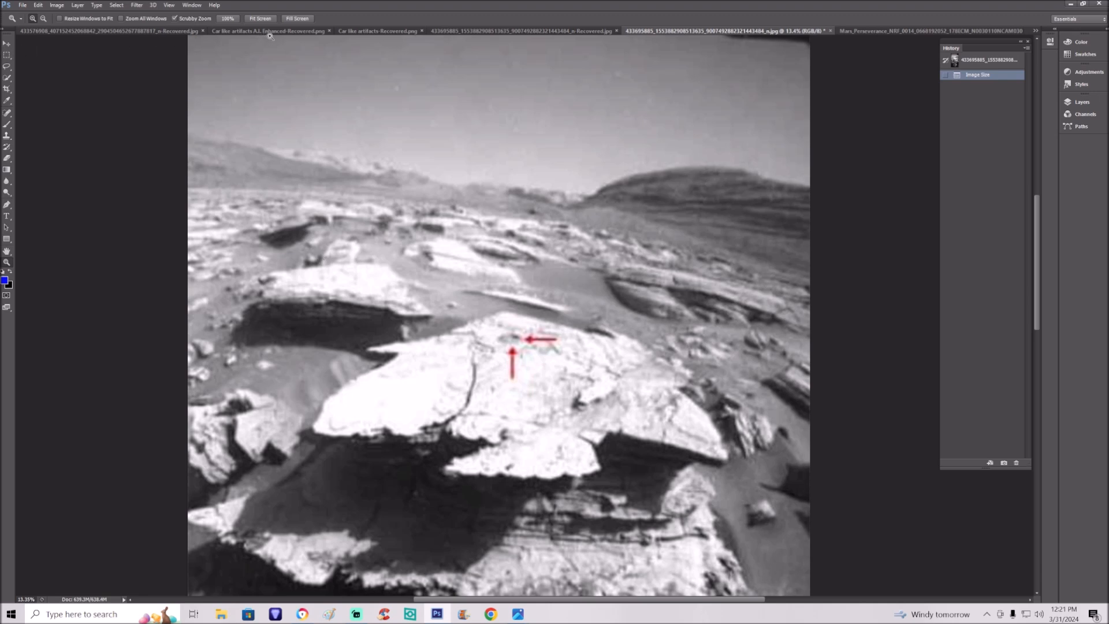
Step: Switch to the 'Car like artifacts A.I. Enhanced' side-by-side comparison document
click(268, 30)
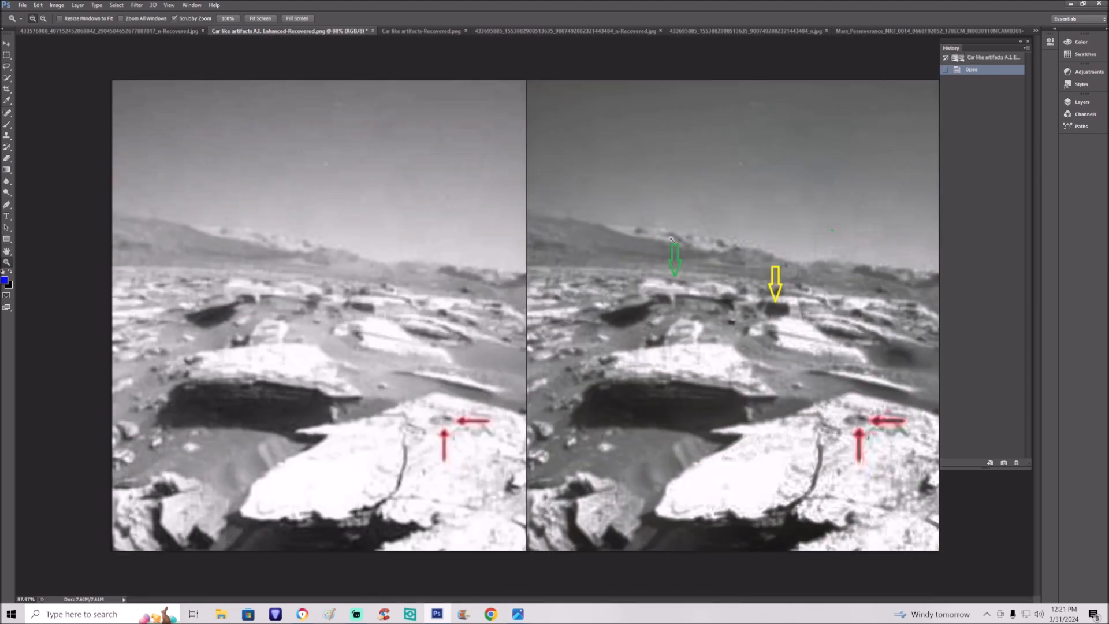
mouse_move(902, 359)
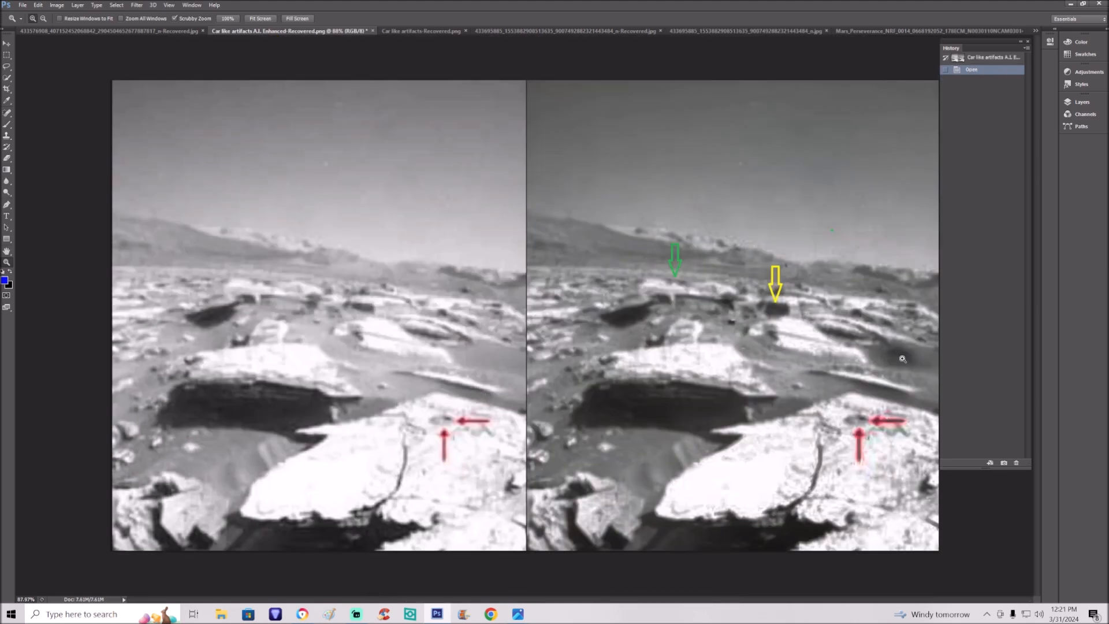
mouse_move(936, 414)
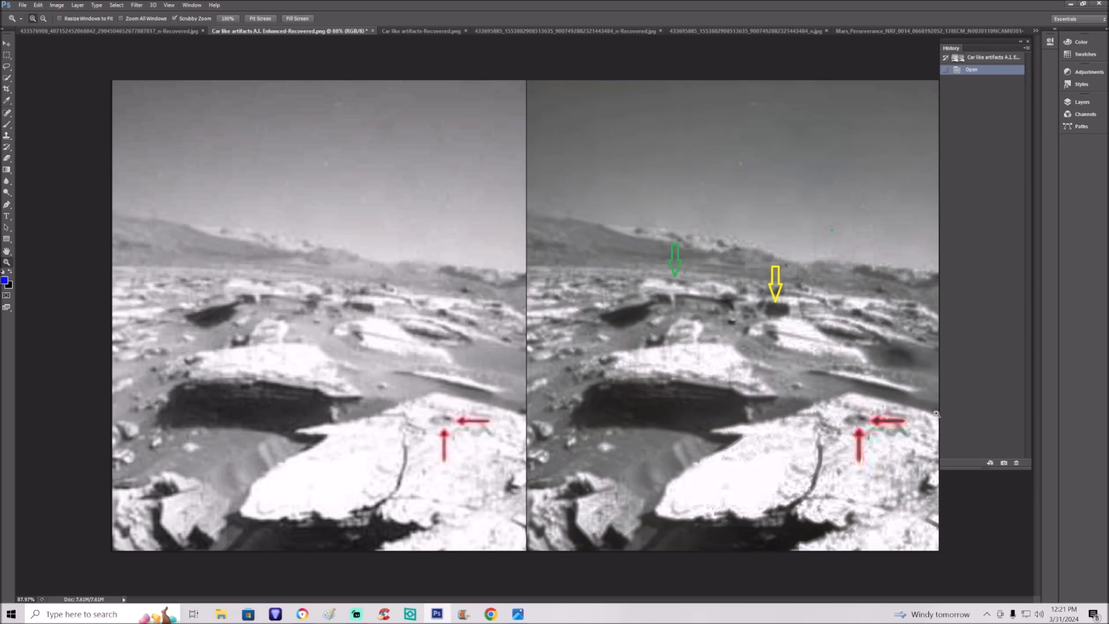
mouse_move(683, 343)
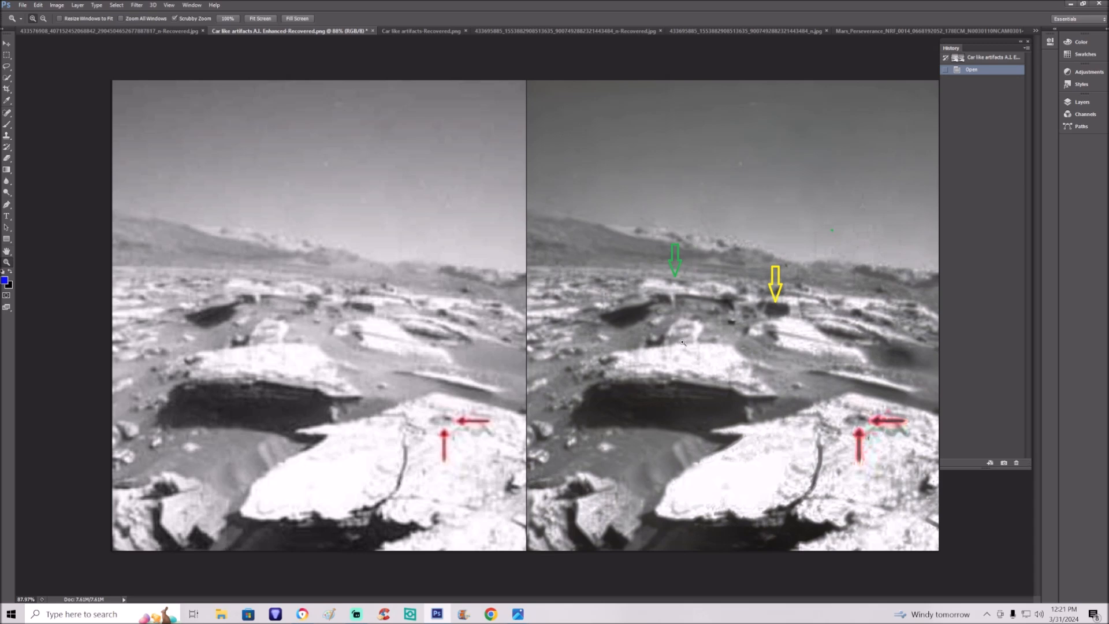
mouse_move(898, 253)
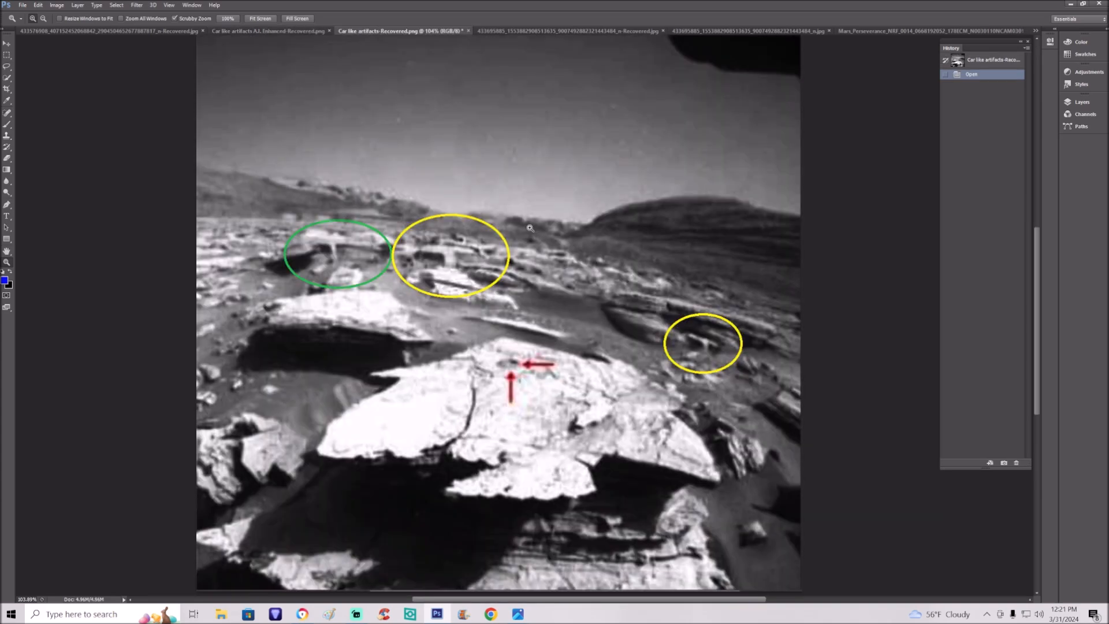
mouse_move(661, 305)
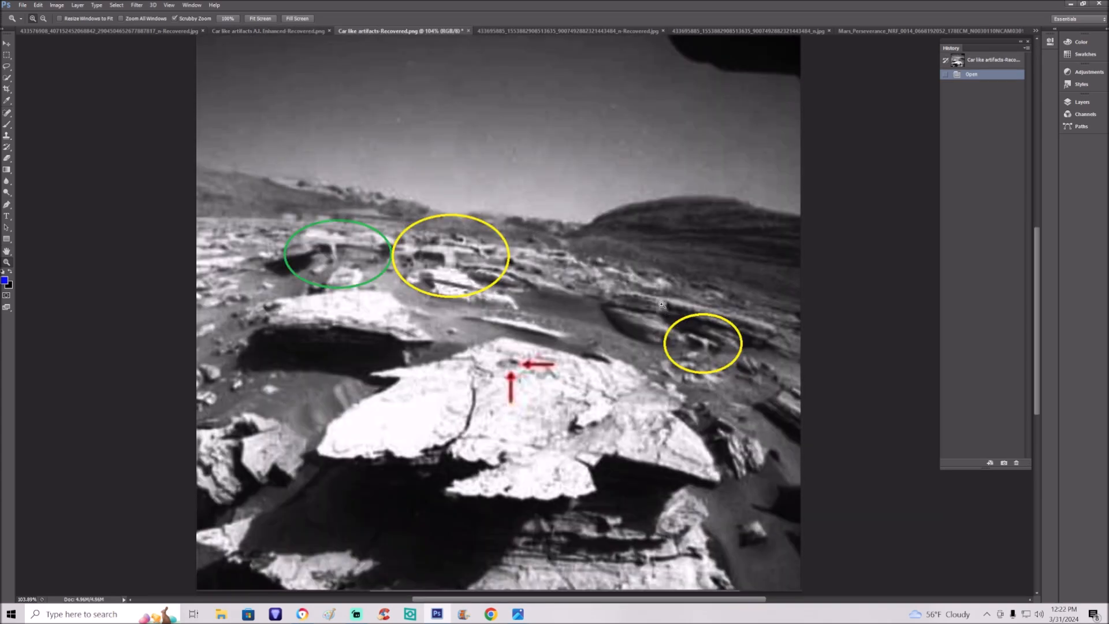
mouse_move(280, 248)
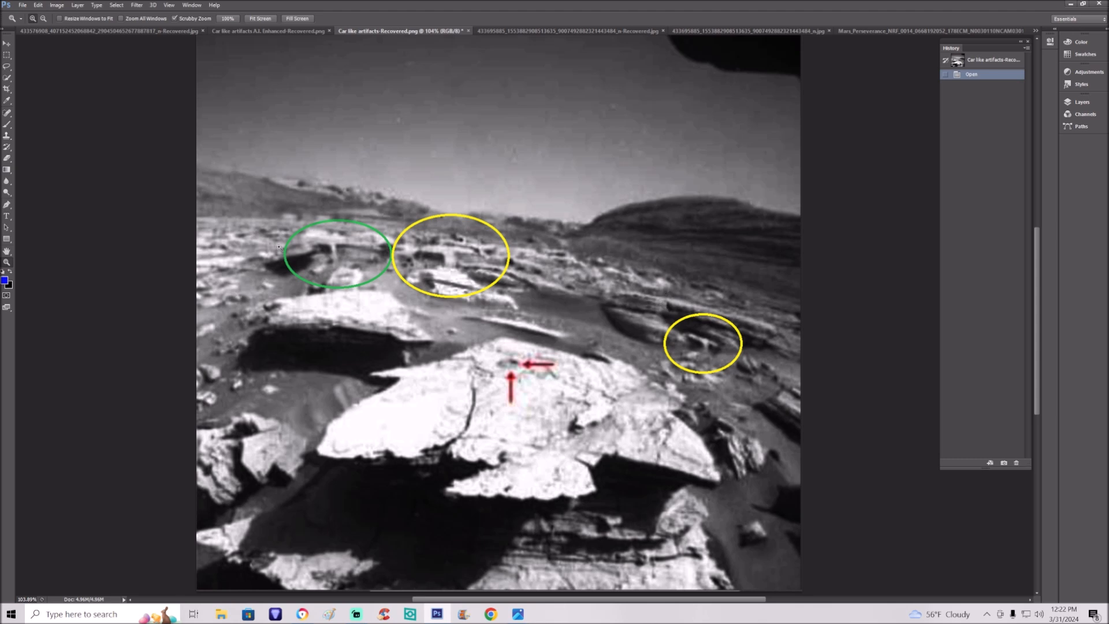
mouse_move(395, 287)
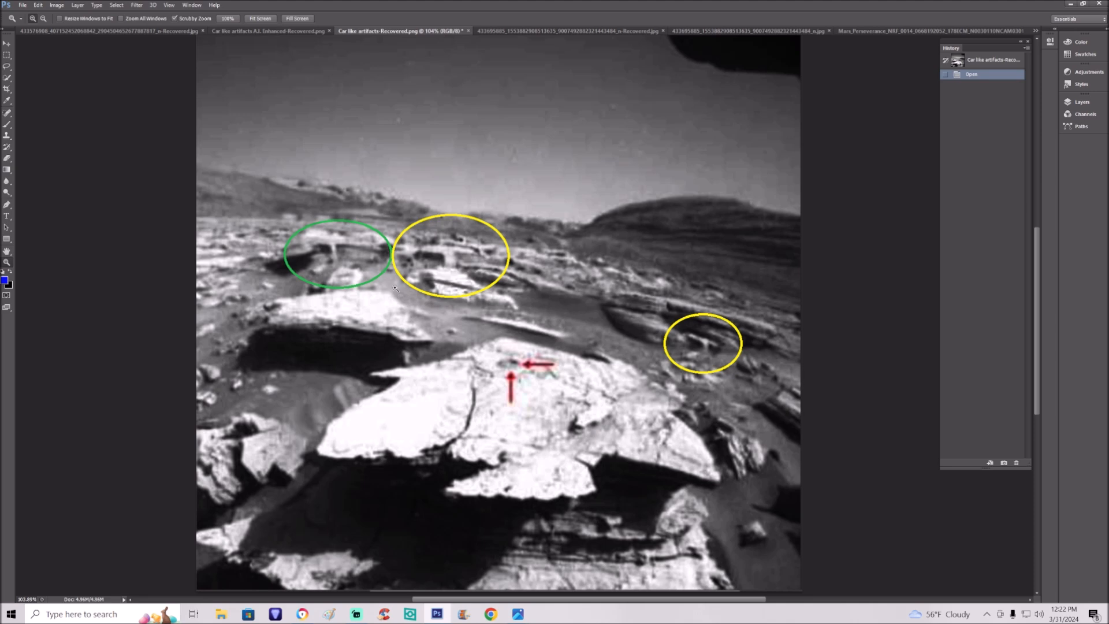
mouse_move(764, 346)
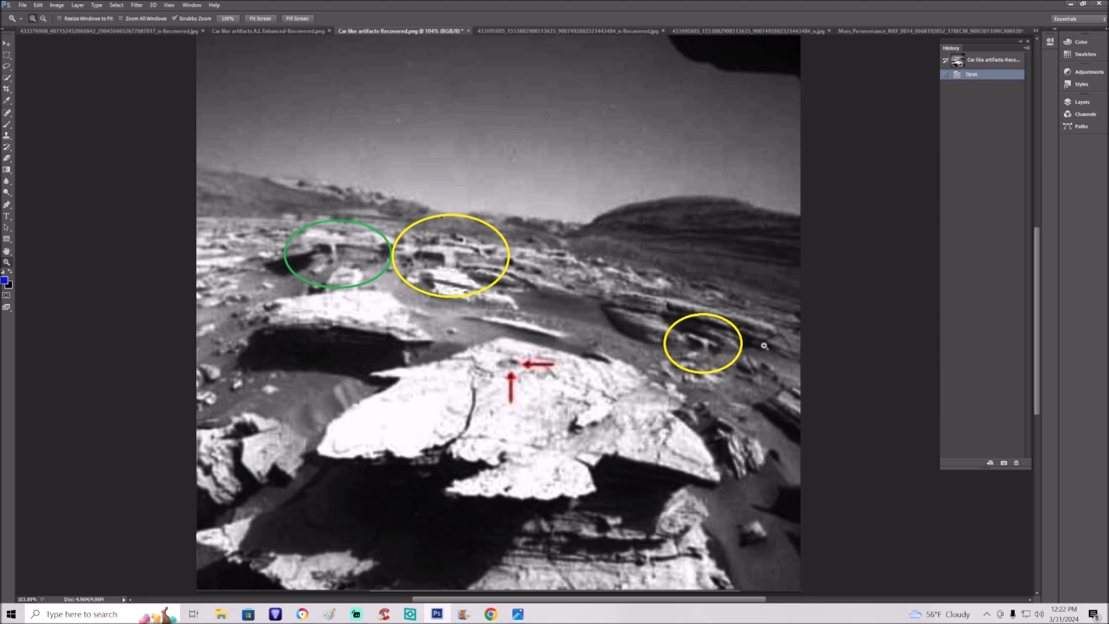
mouse_move(687, 342)
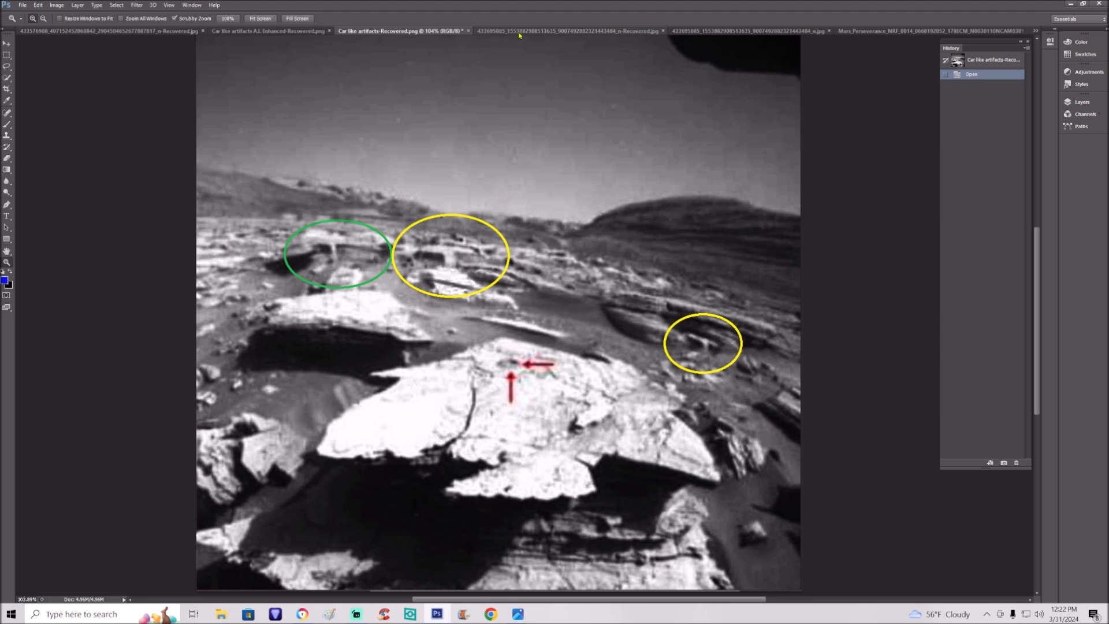
Step: On the enhanced rock photo, paint a yellow arrowhead and freehand marks over the rocks
click(545, 30)
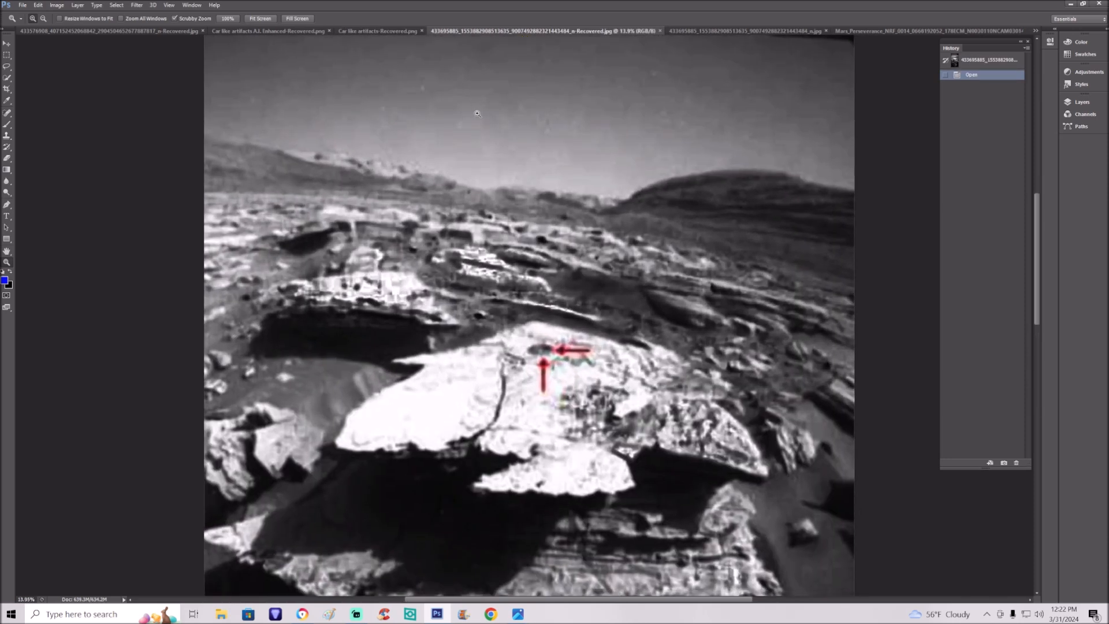
mouse_move(502, 296)
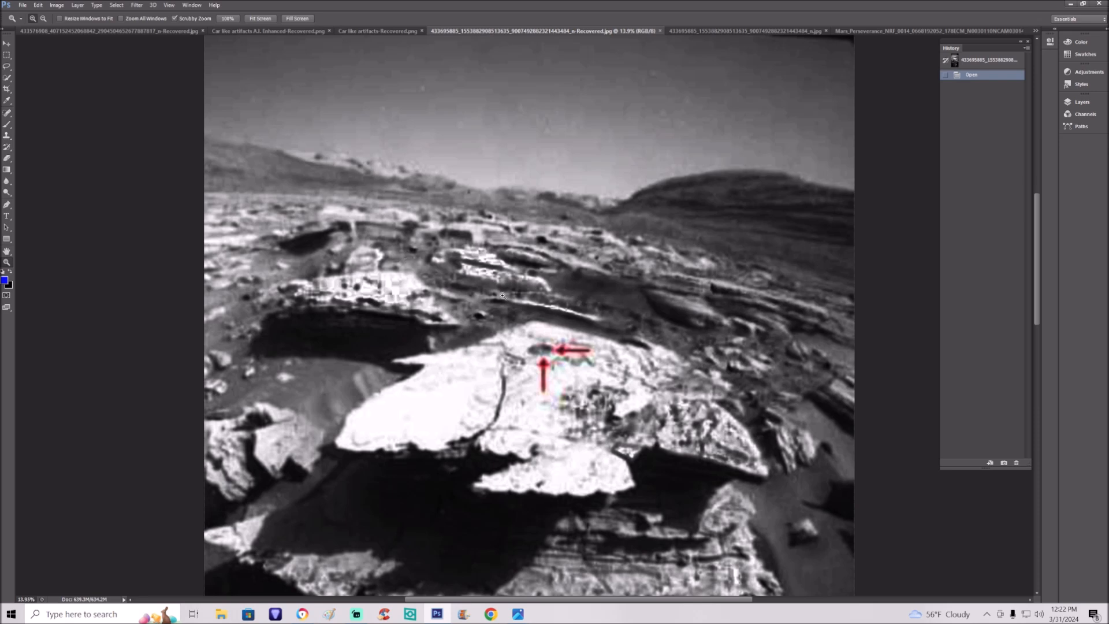
mouse_move(545, 314)
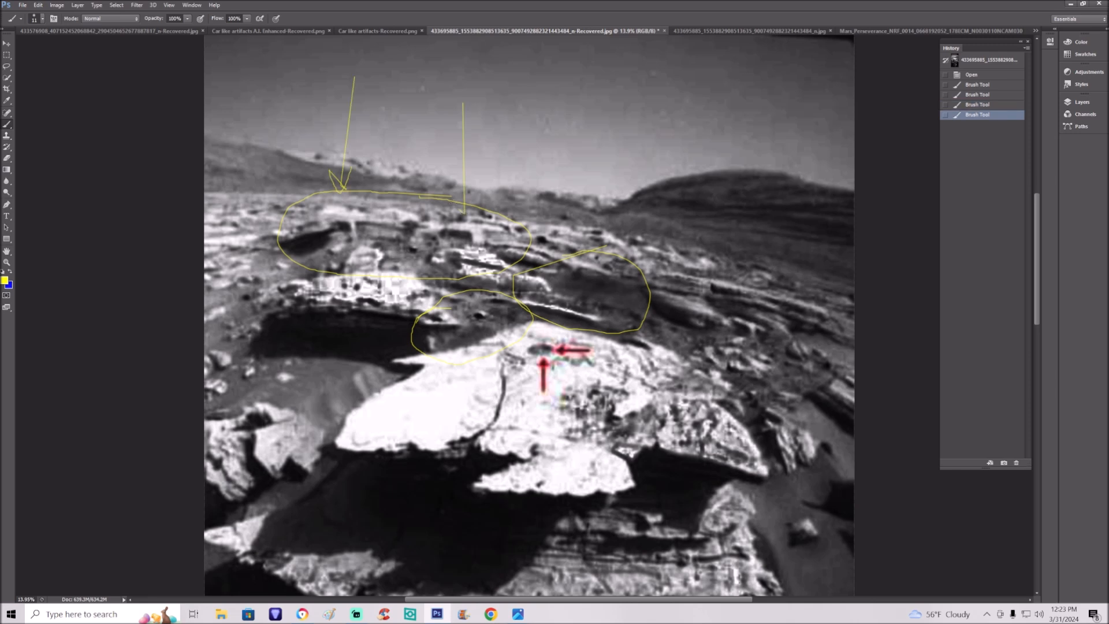
drag(463, 194, 474, 205)
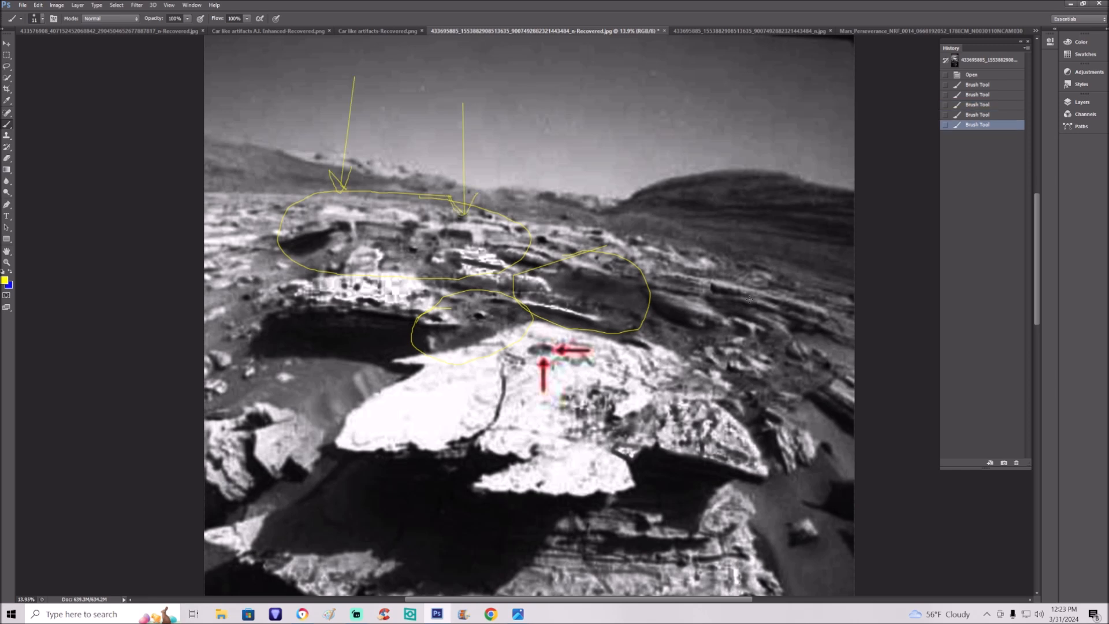
drag(754, 297, 754, 357)
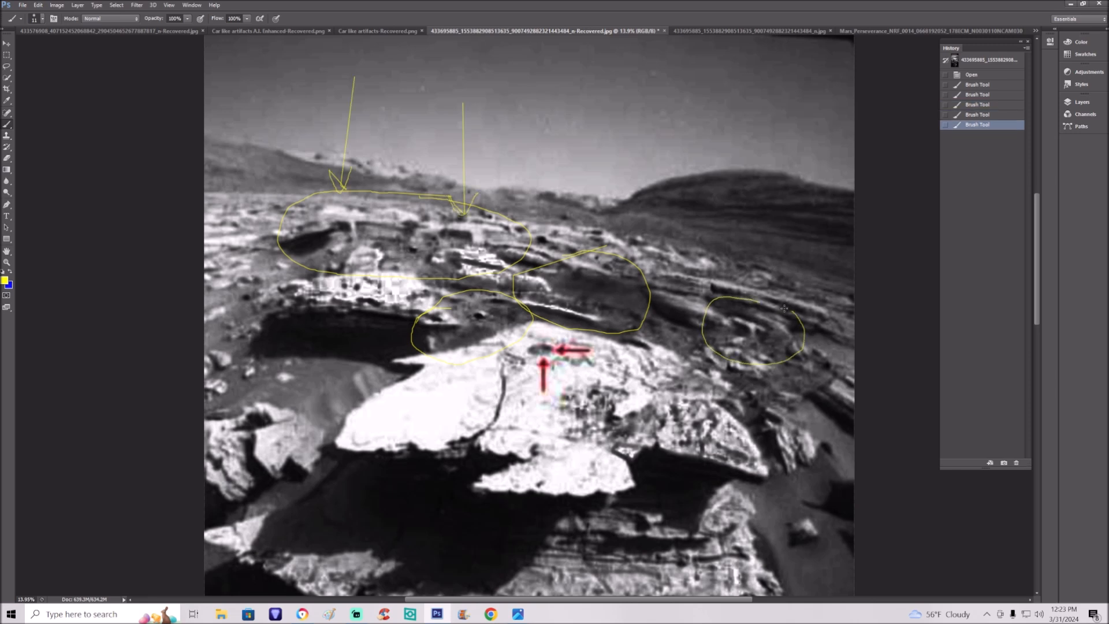
drag(739, 303, 785, 309)
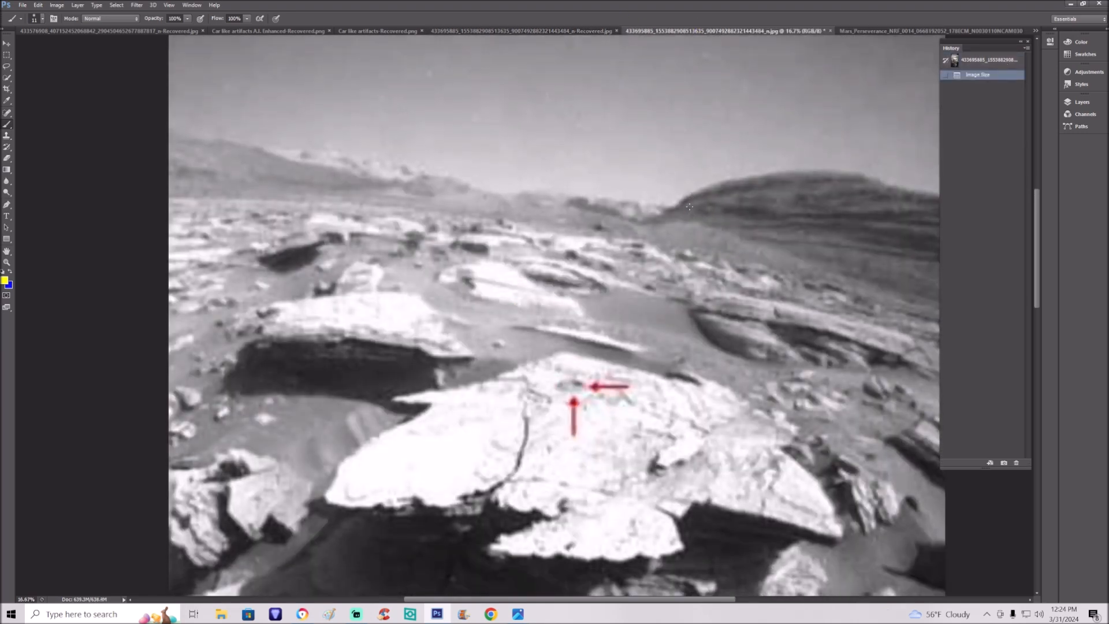
Step: Zoom out and bring up the Car like artifacts-Recovered.png document
key(ctrl+-)
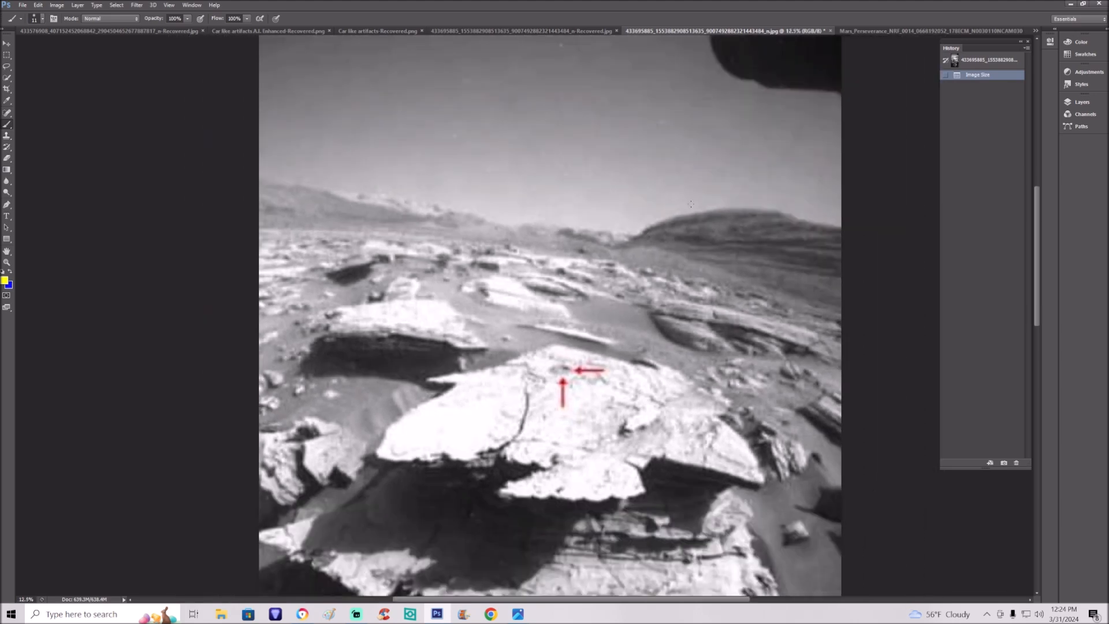
mouse_move(851, 38)
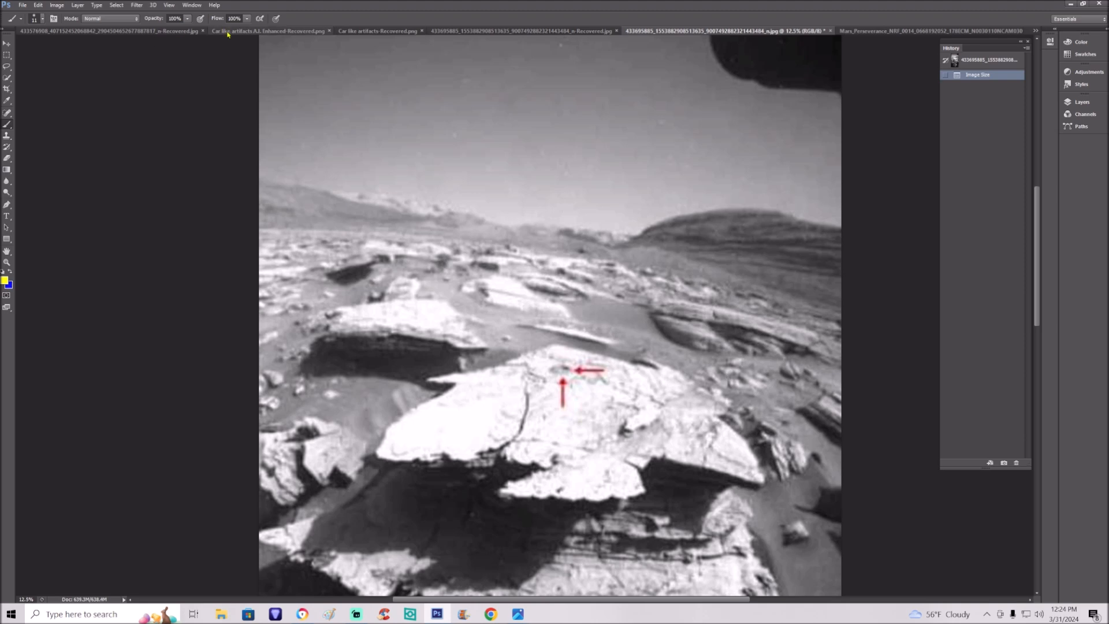
click(269, 30)
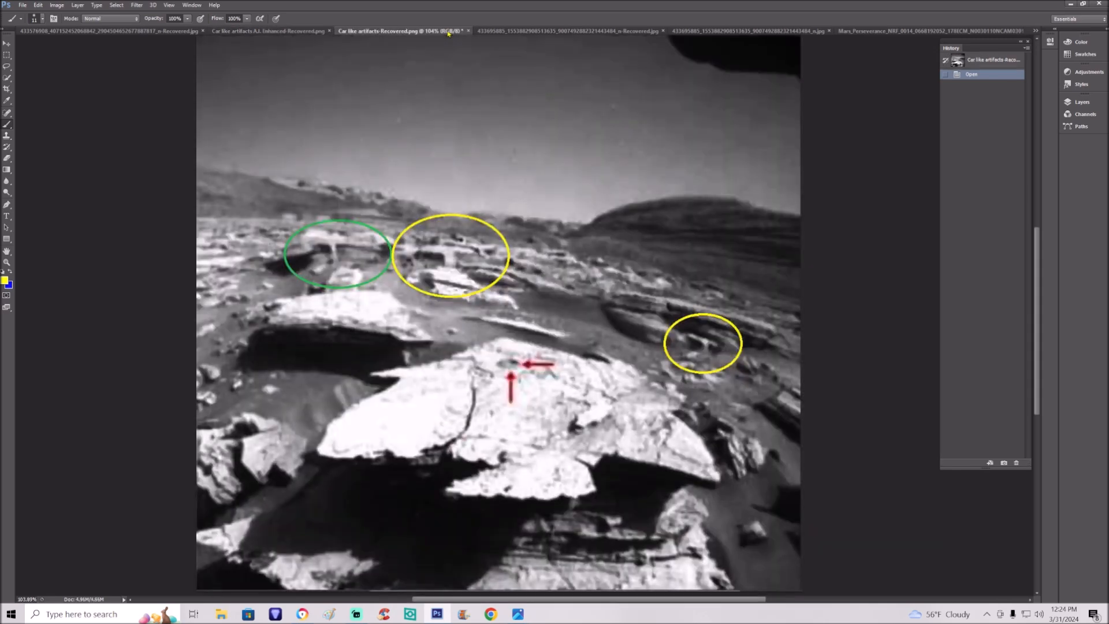
click(268, 30)
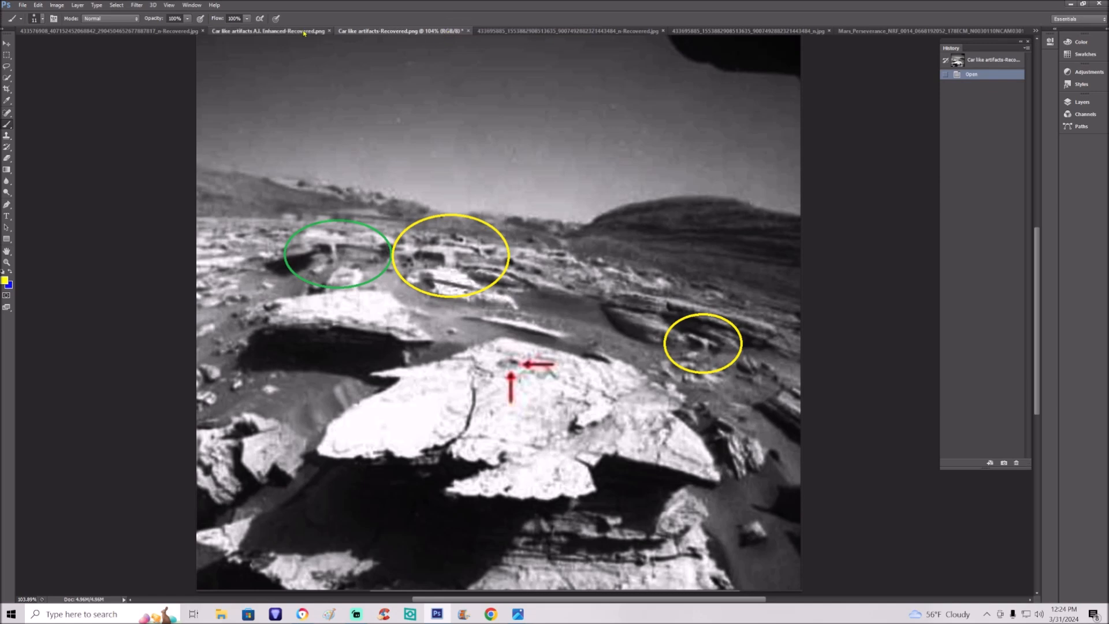
Step: On the enhanced comparison, brush a yellow circle and scribbles, then revert to the opened state
click(268, 31)
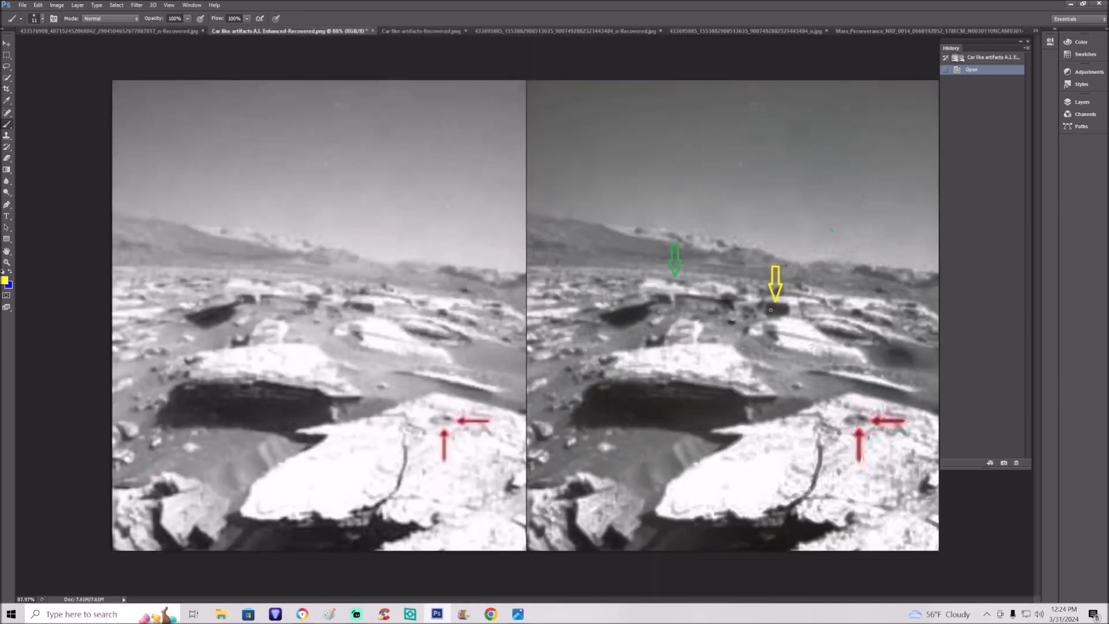
drag(778, 304, 877, 375)
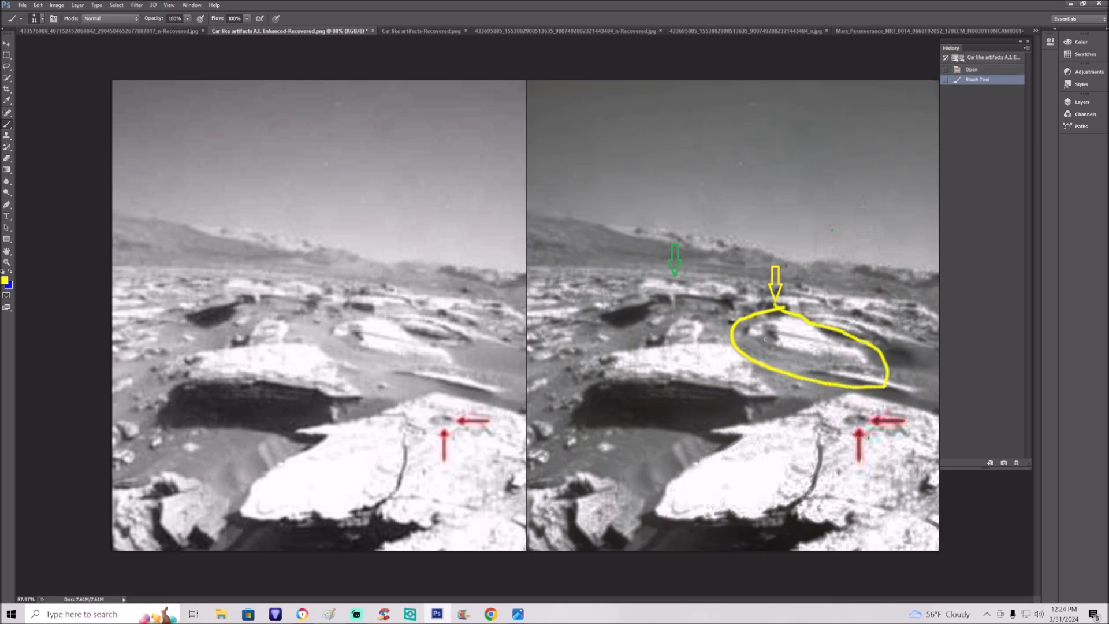
drag(760, 342, 800, 340)
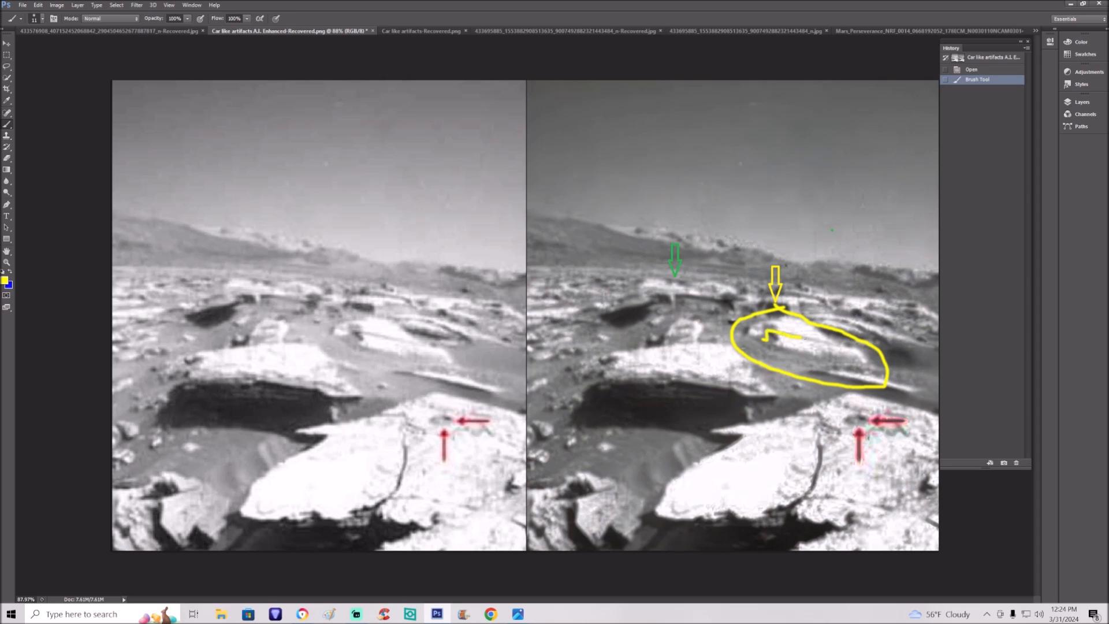
drag(764, 338, 853, 353)
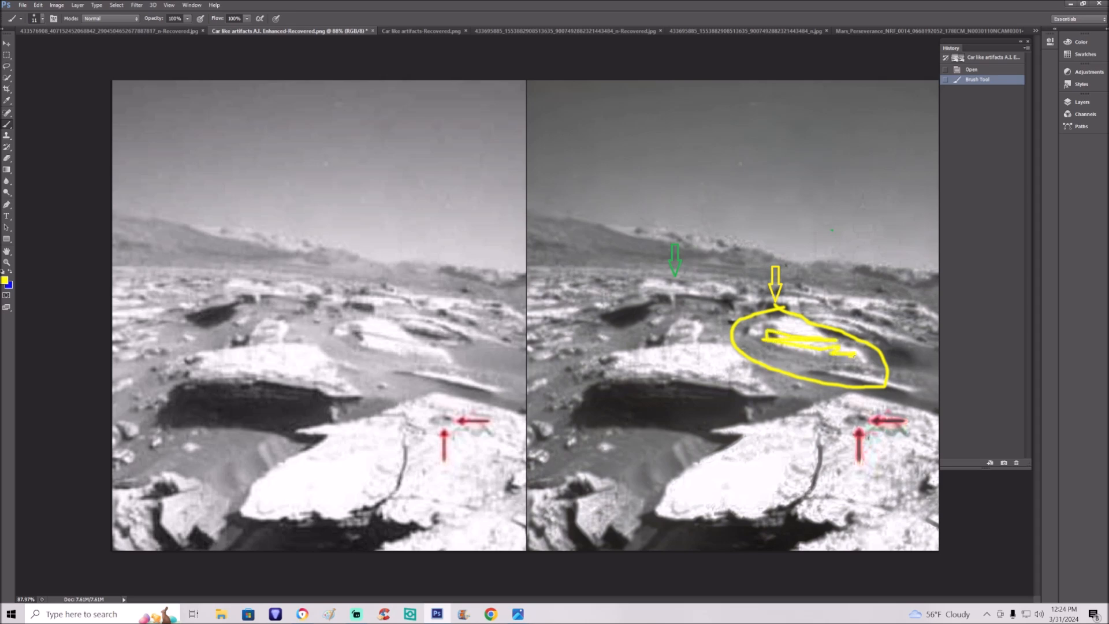
click(972, 69)
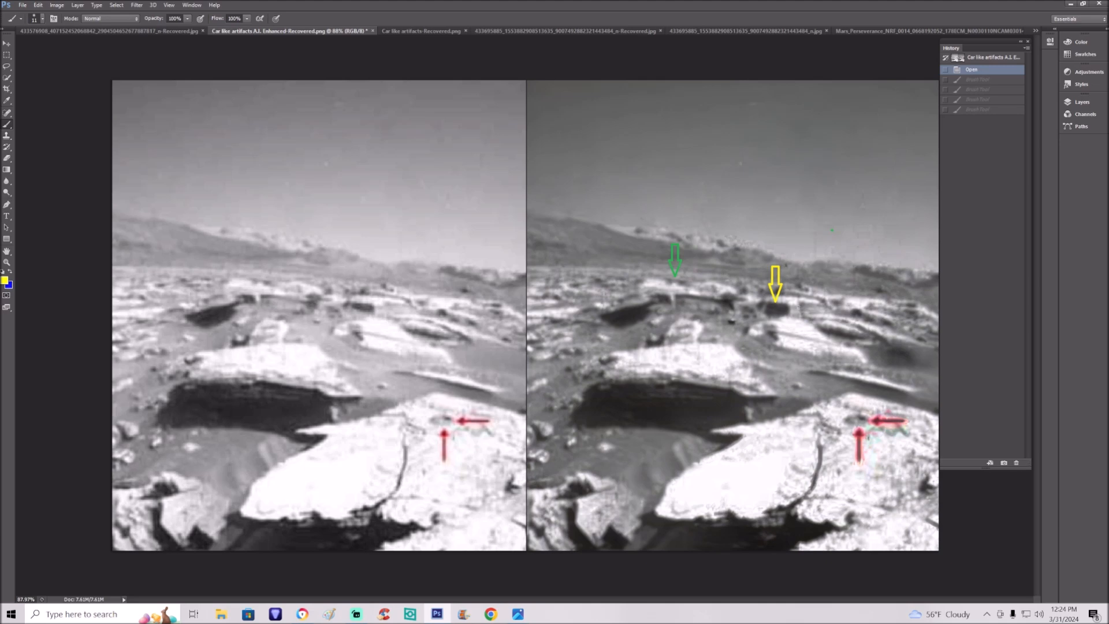
Step: Draw a large yellow loop around the arrowed rocks
click(421, 30)
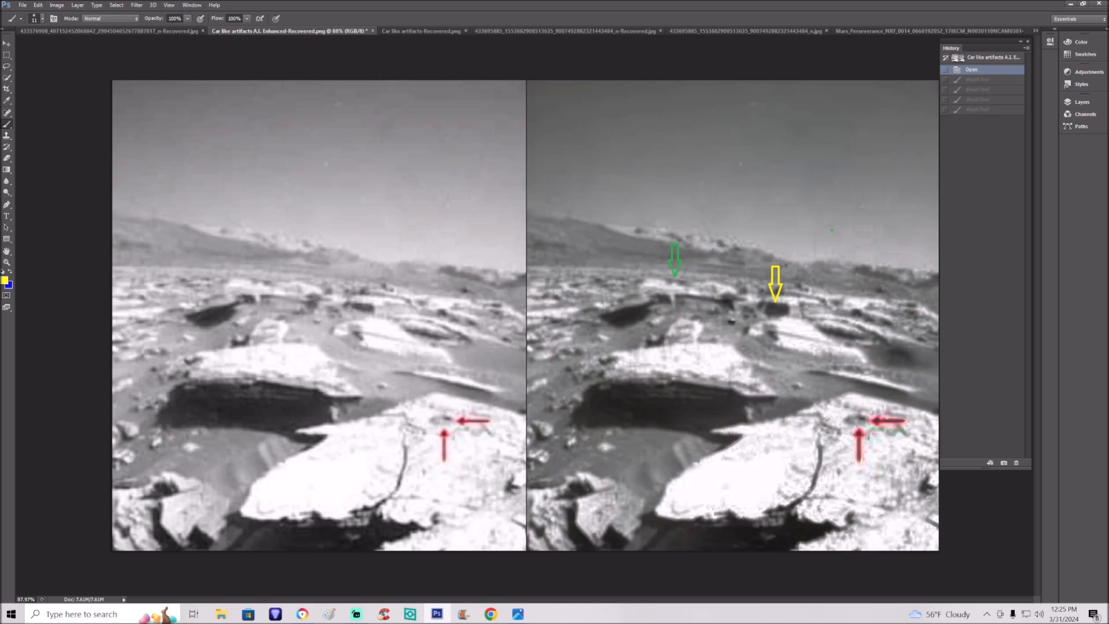
drag(779, 226, 856, 382)
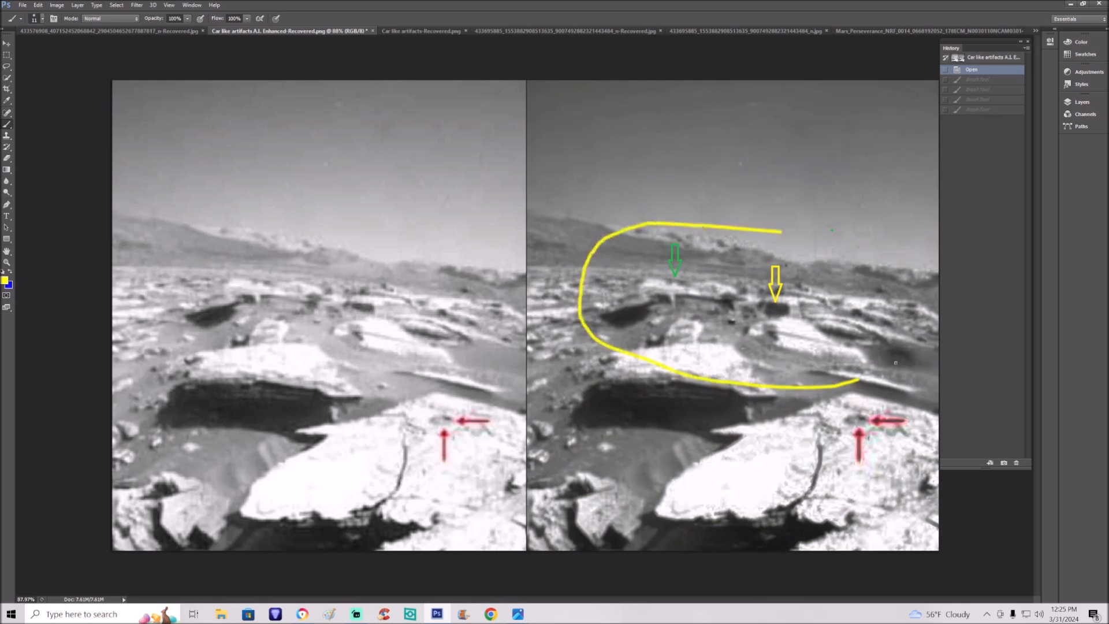
drag(781, 230, 859, 385)
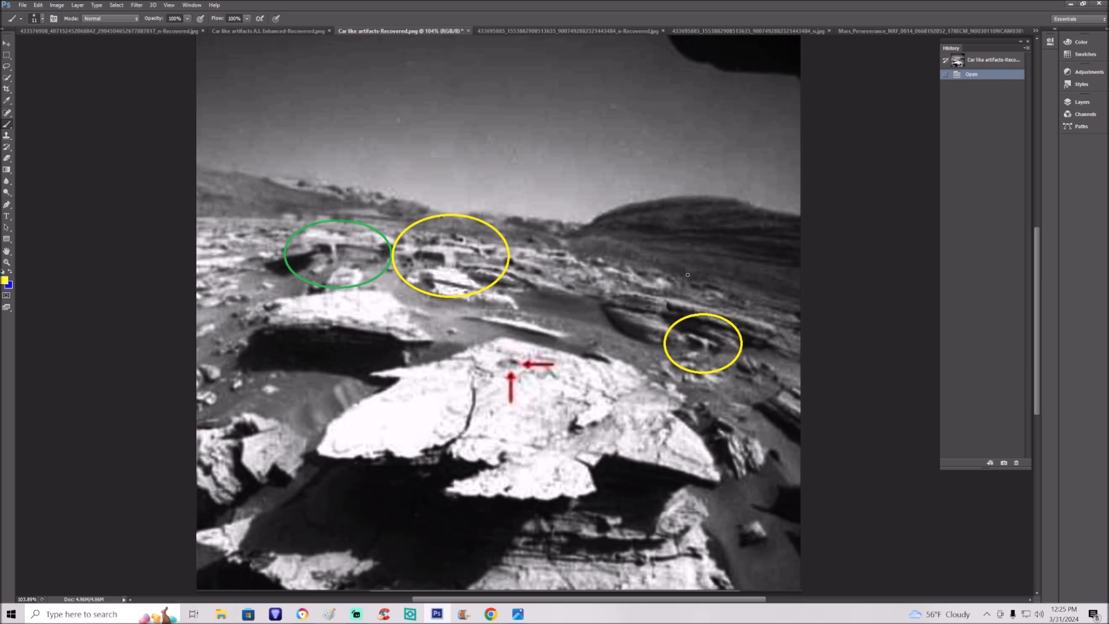
Step: On the rover photo, replace trial strokes with a yellow line pointing into the small circle
click(545, 31)
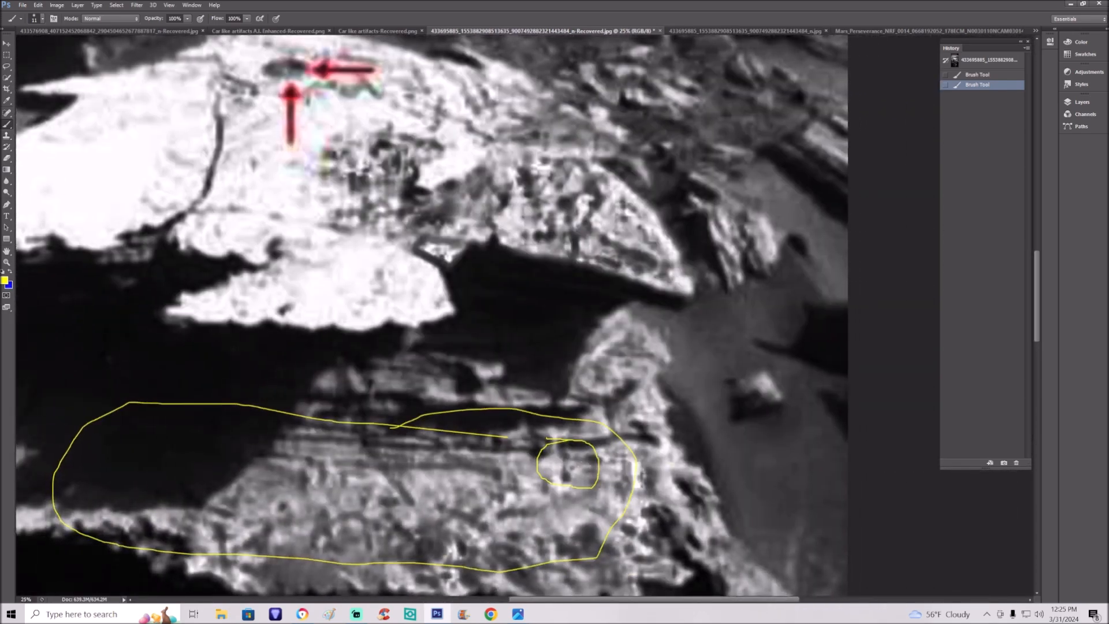
drag(562, 467, 601, 466)
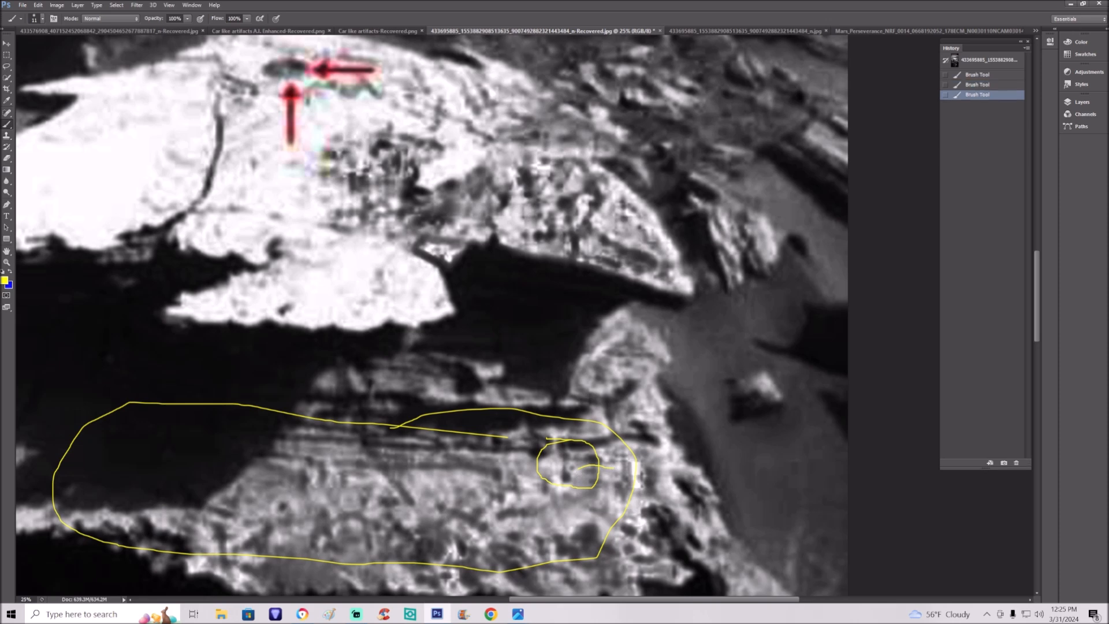
click(590, 473)
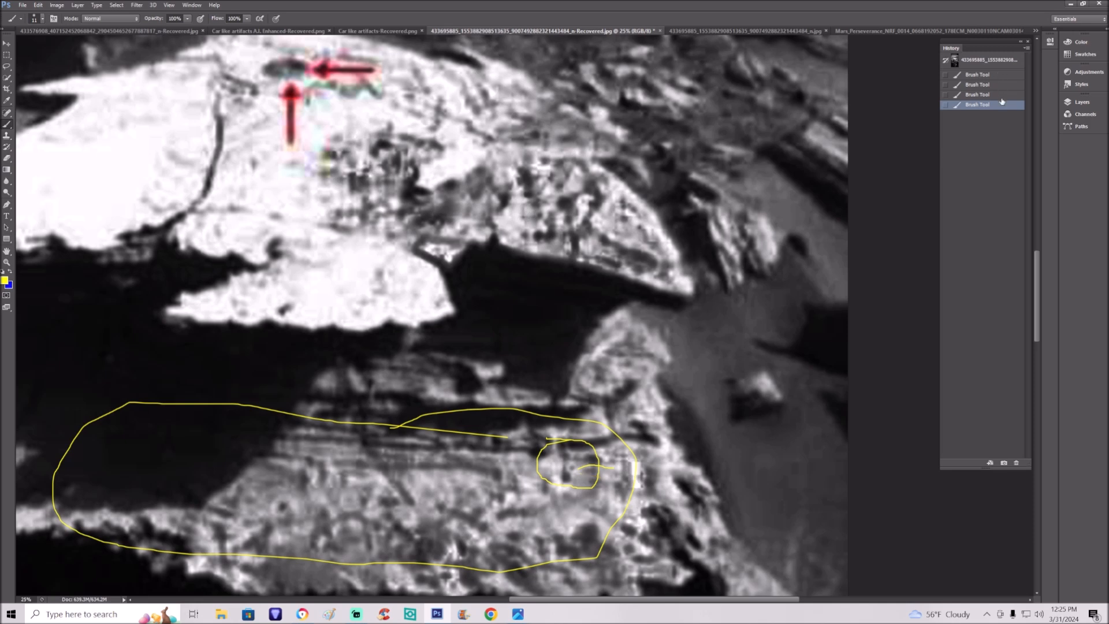
click(977, 84)
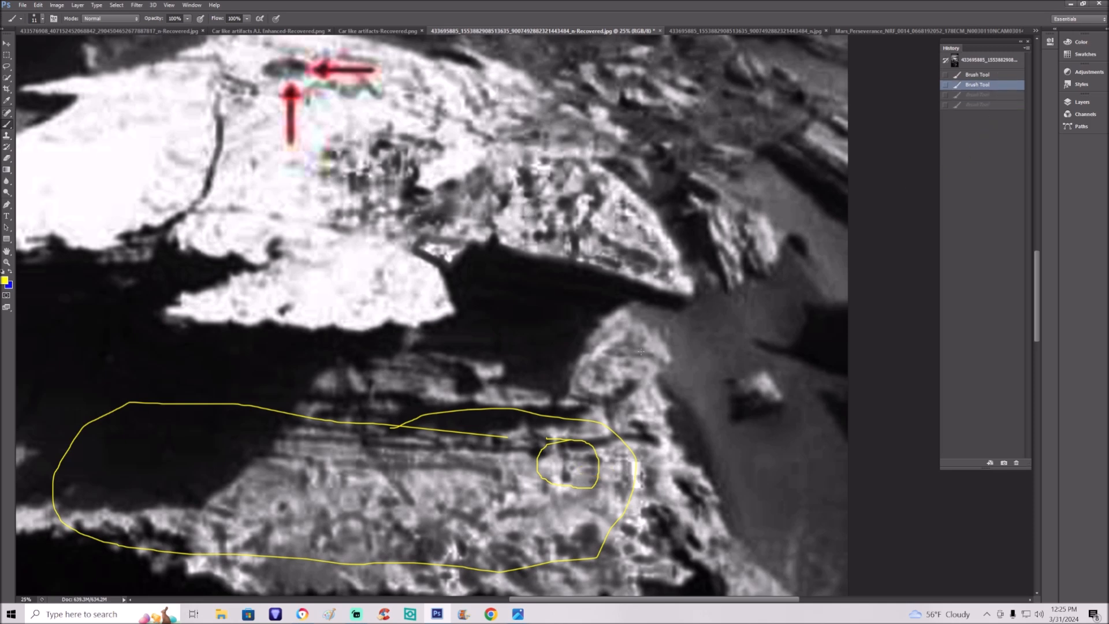
drag(566, 329, 574, 442)
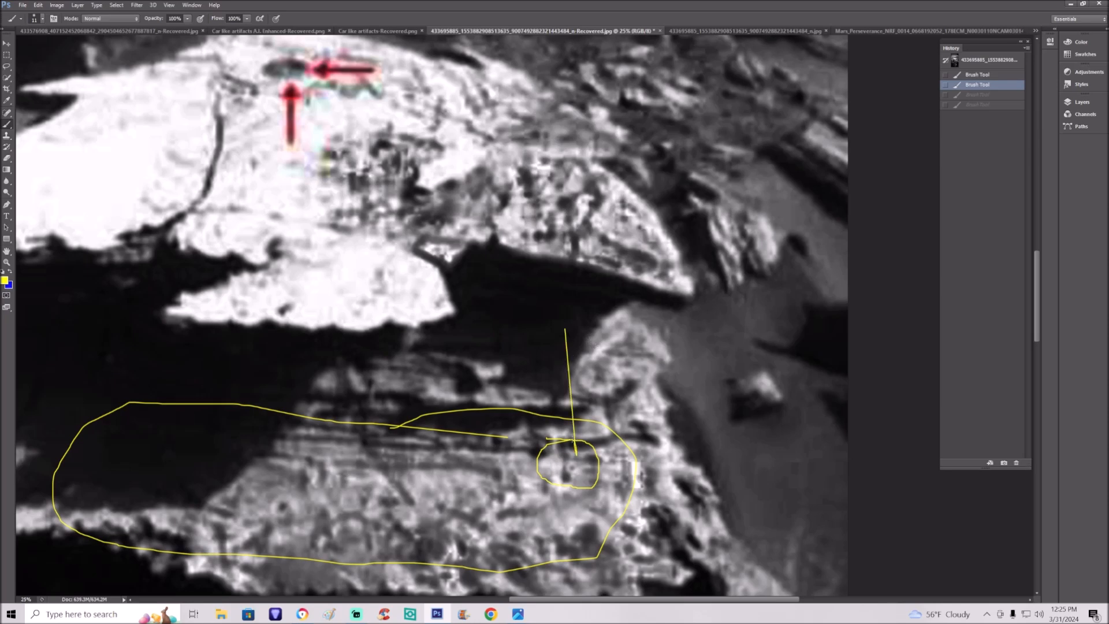
drag(562, 432, 583, 442)
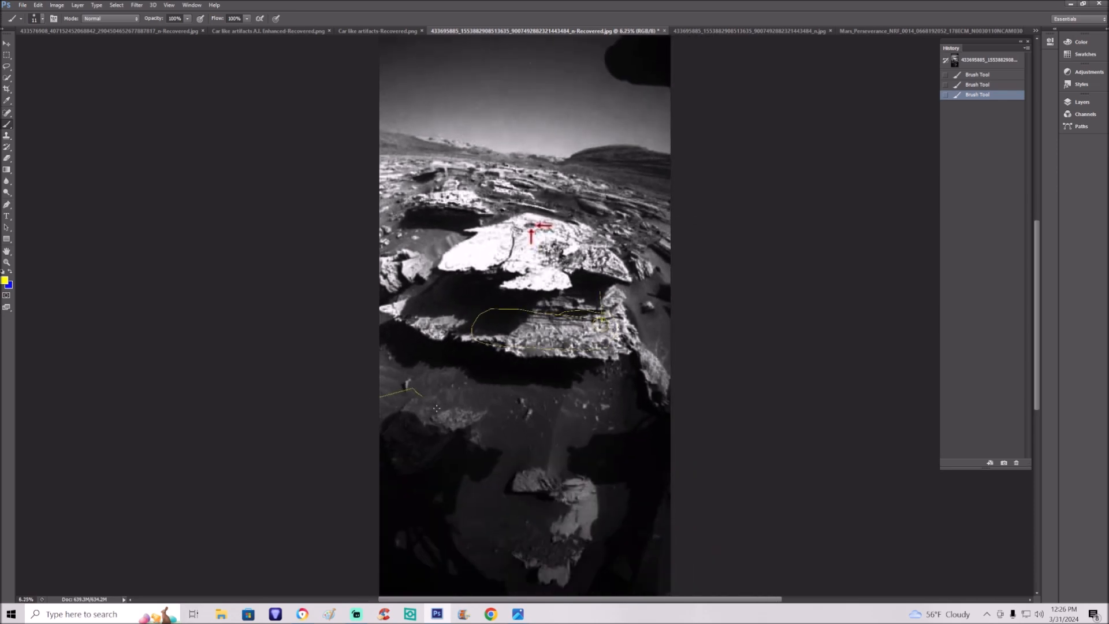
Step: Paint a yellow line across the dark ground and a short stroke below the rock
drag(400, 393, 671, 397)
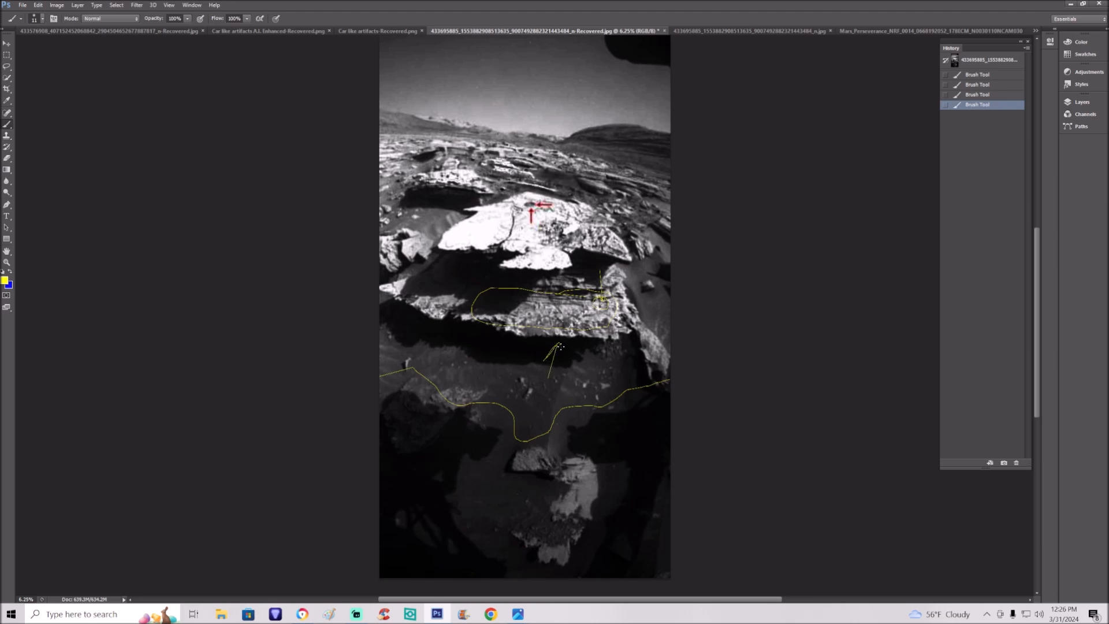
drag(555, 346, 510, 541)
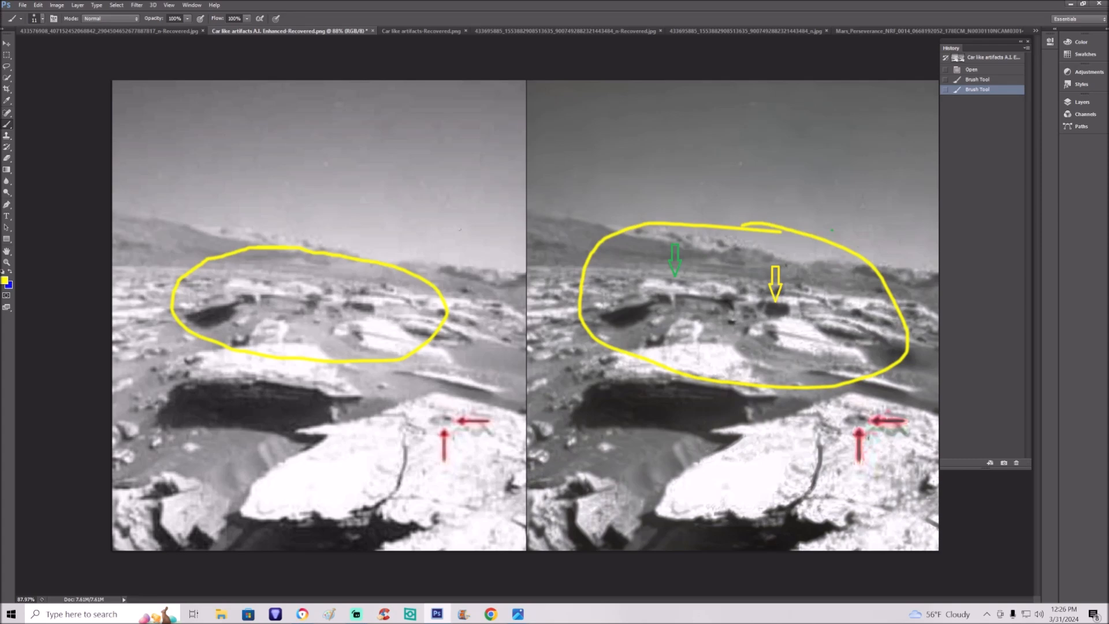
Step: Paint a yellow arrow pointing at the dark rock inside the left panel's oval
drag(381, 212, 364, 283)
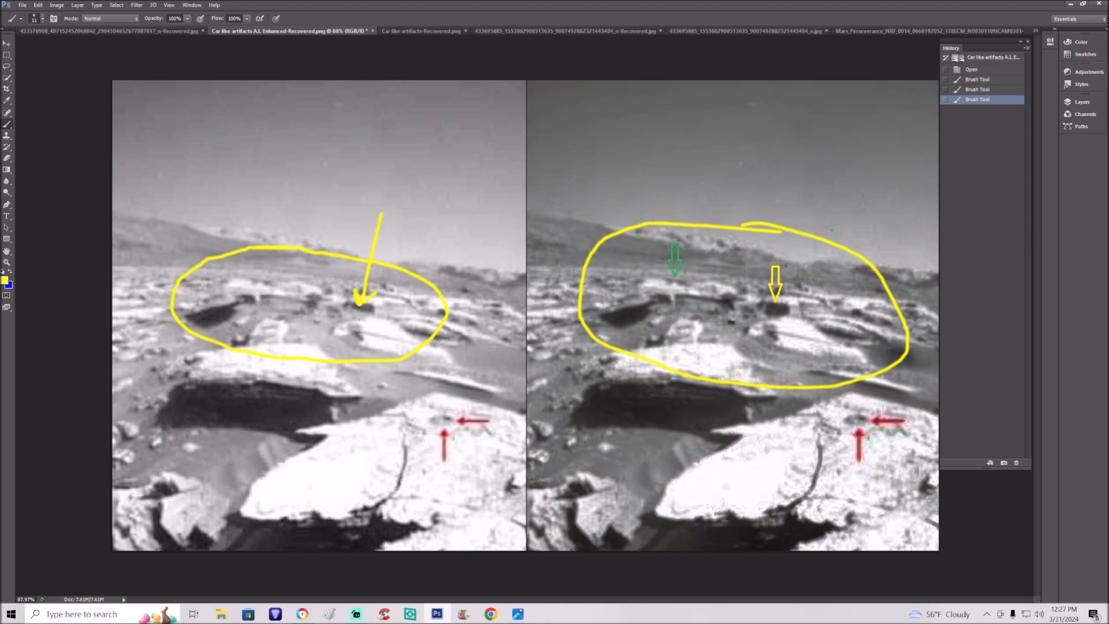
click(347, 311)
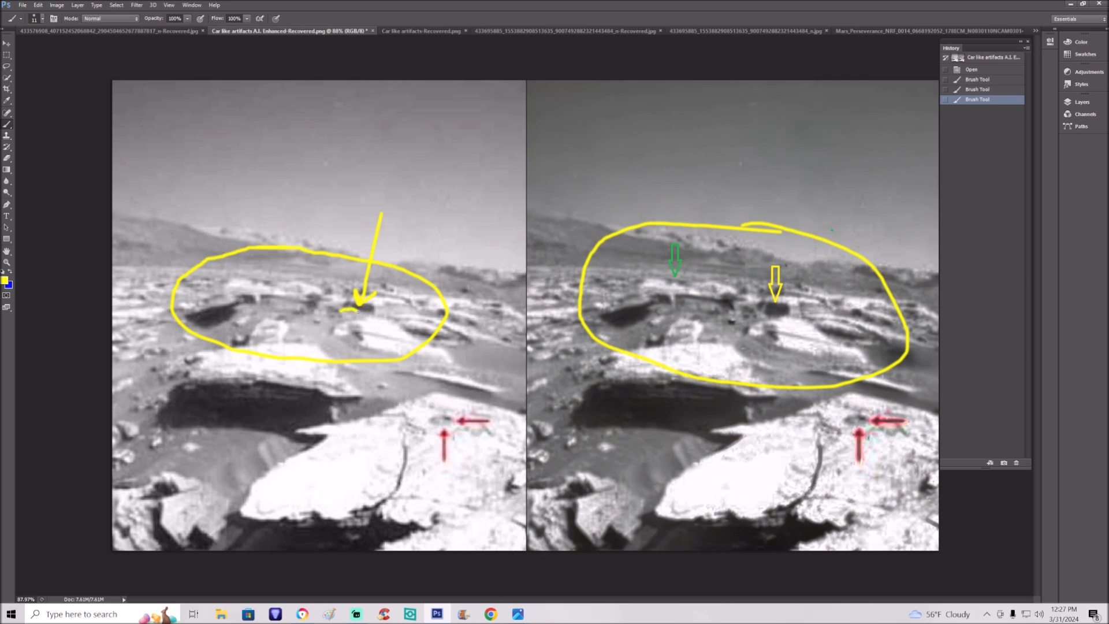
drag(343, 312, 382, 319)
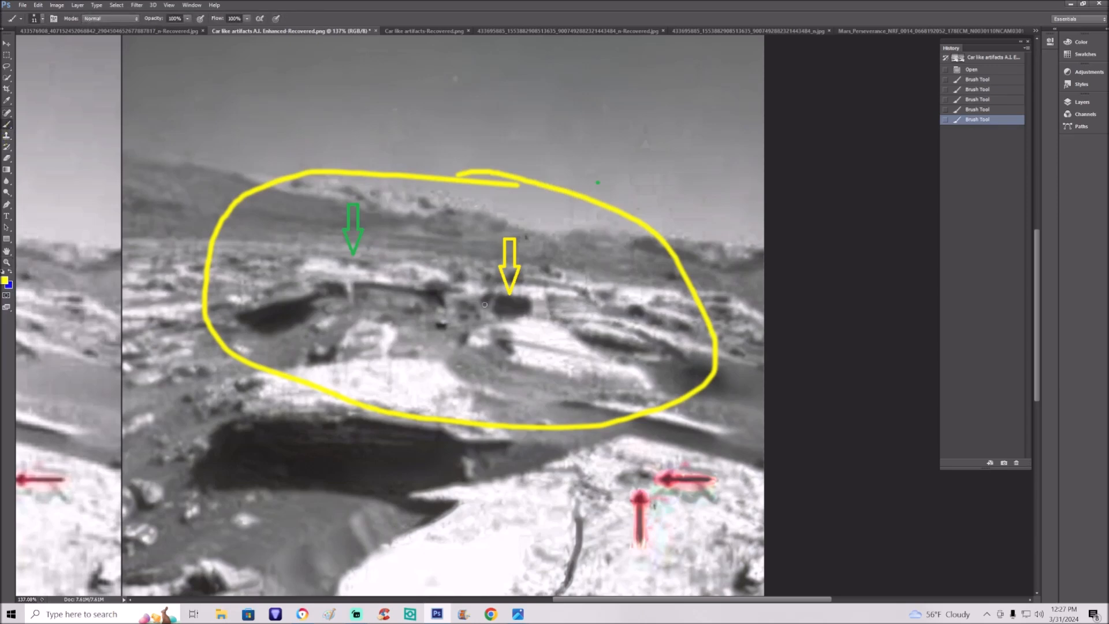
Step: Sketch yellow strokes under the yellow arrow, then step back in History
click(481, 304)
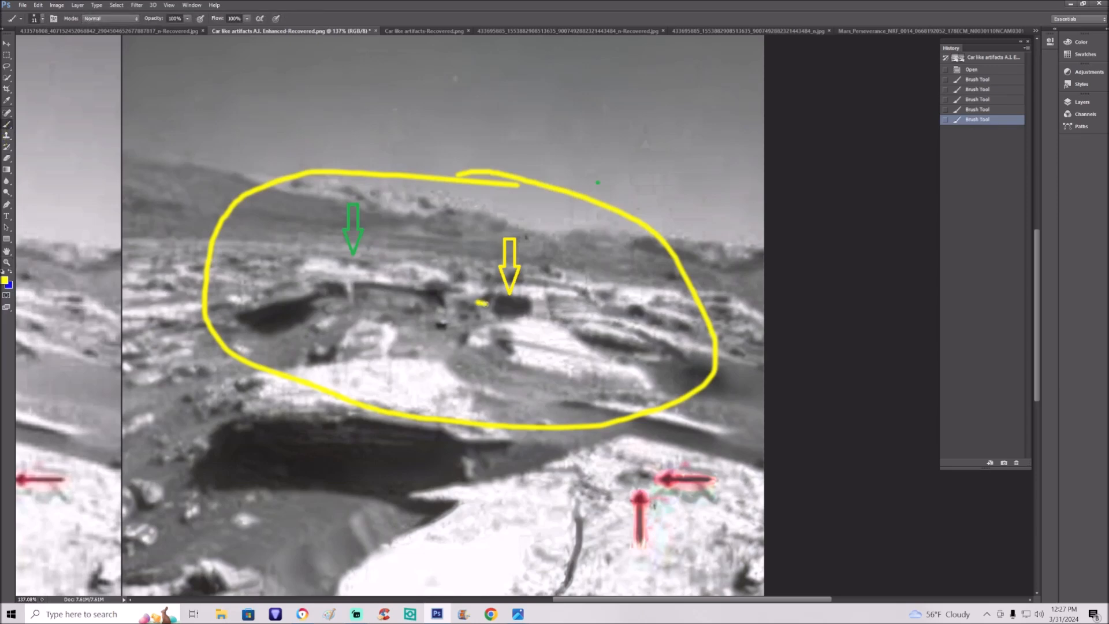
drag(478, 304, 545, 315)
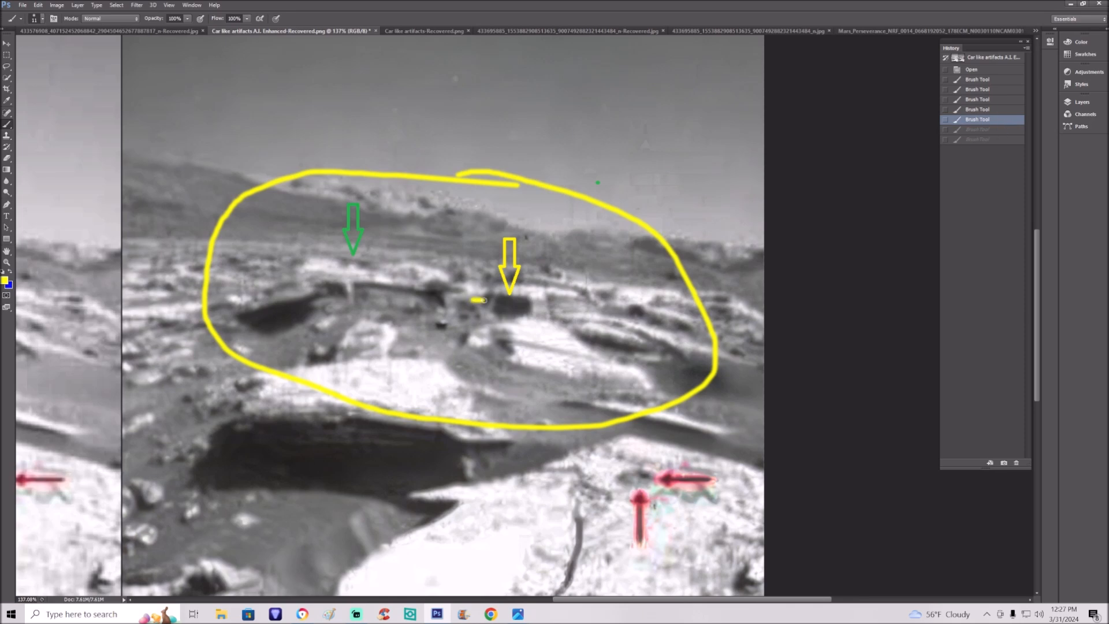
drag(474, 299, 530, 307)
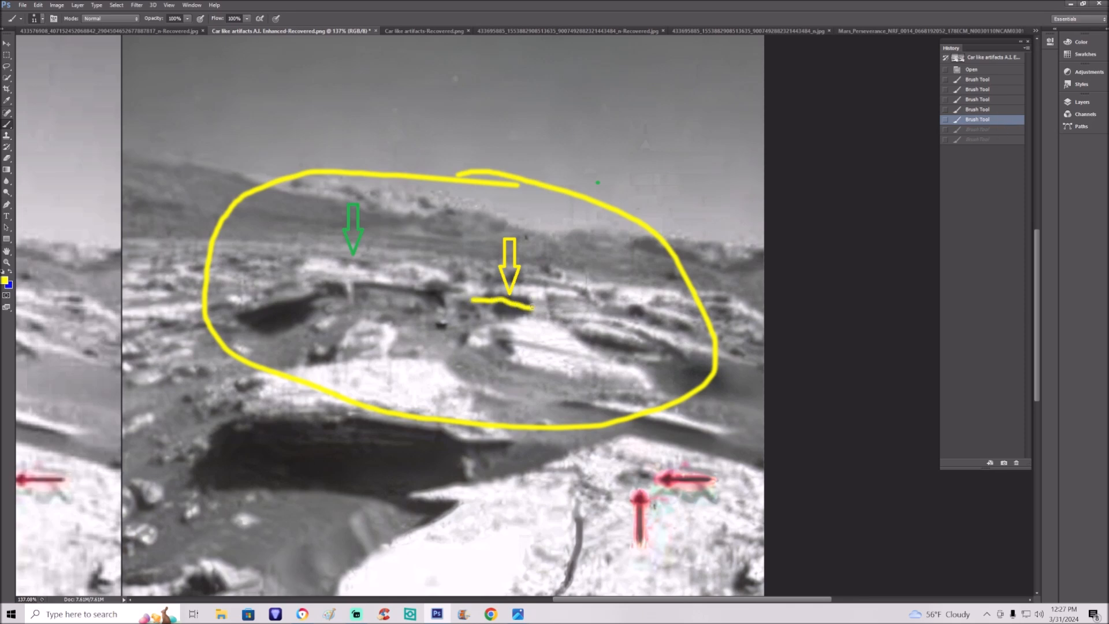
click(978, 129)
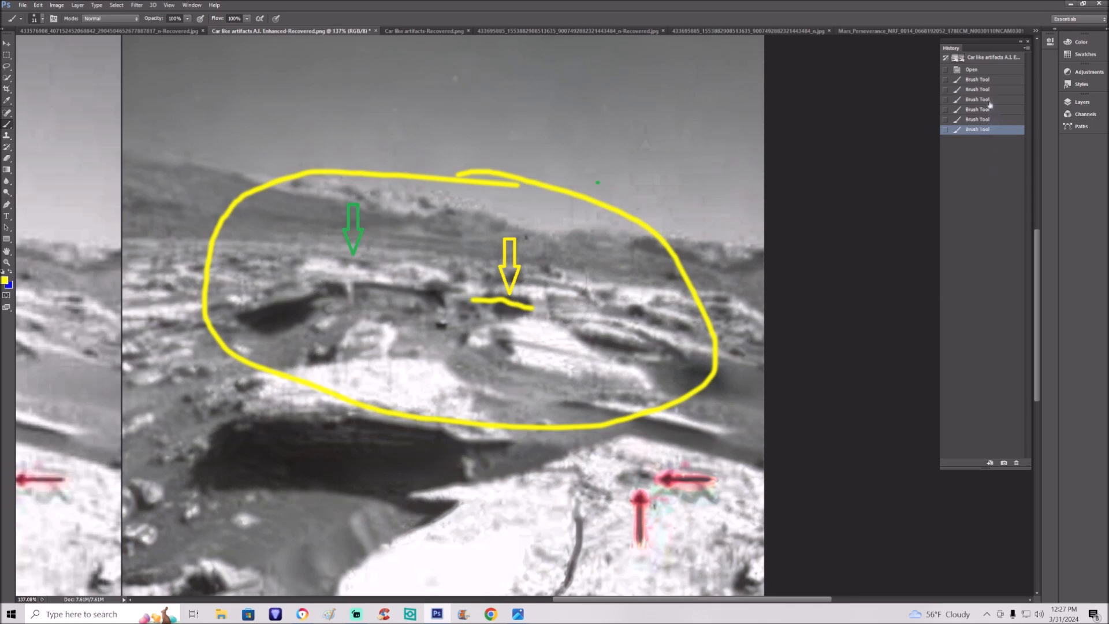
click(979, 98)
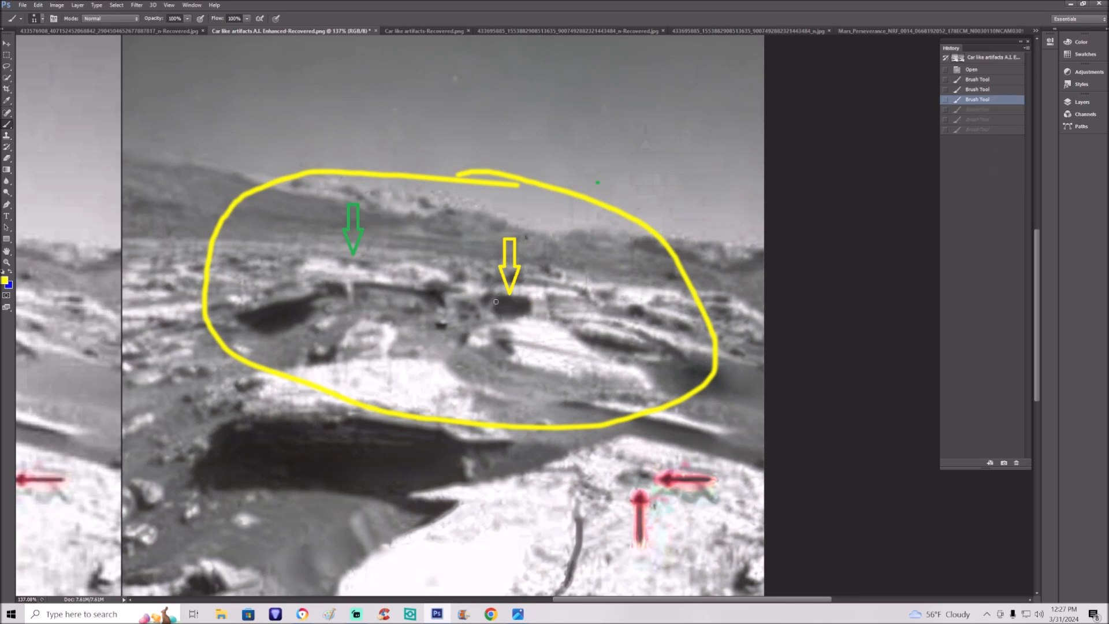
Step: Outline the dark object in both images, then revert to the as-opened state
drag(495, 294, 527, 311)
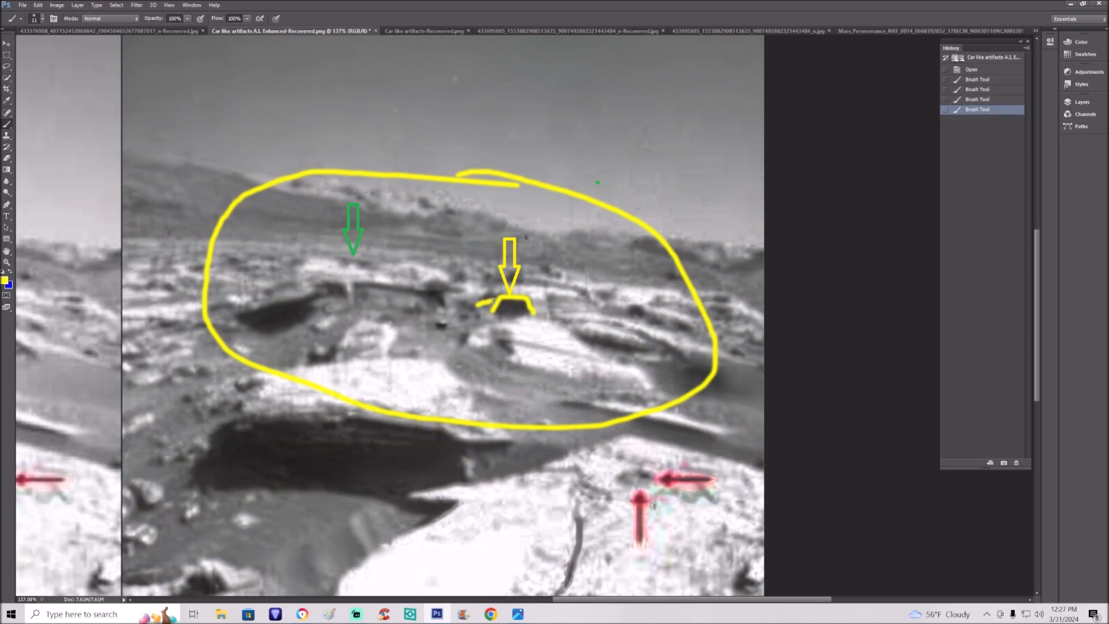
drag(488, 303, 534, 310)
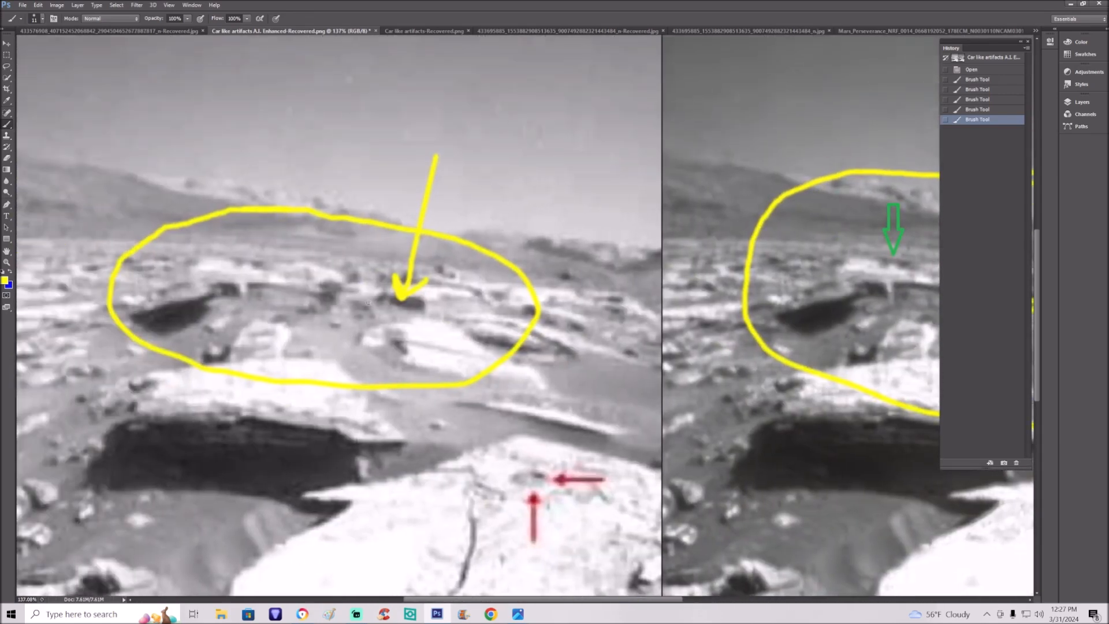
drag(365, 301, 417, 315)
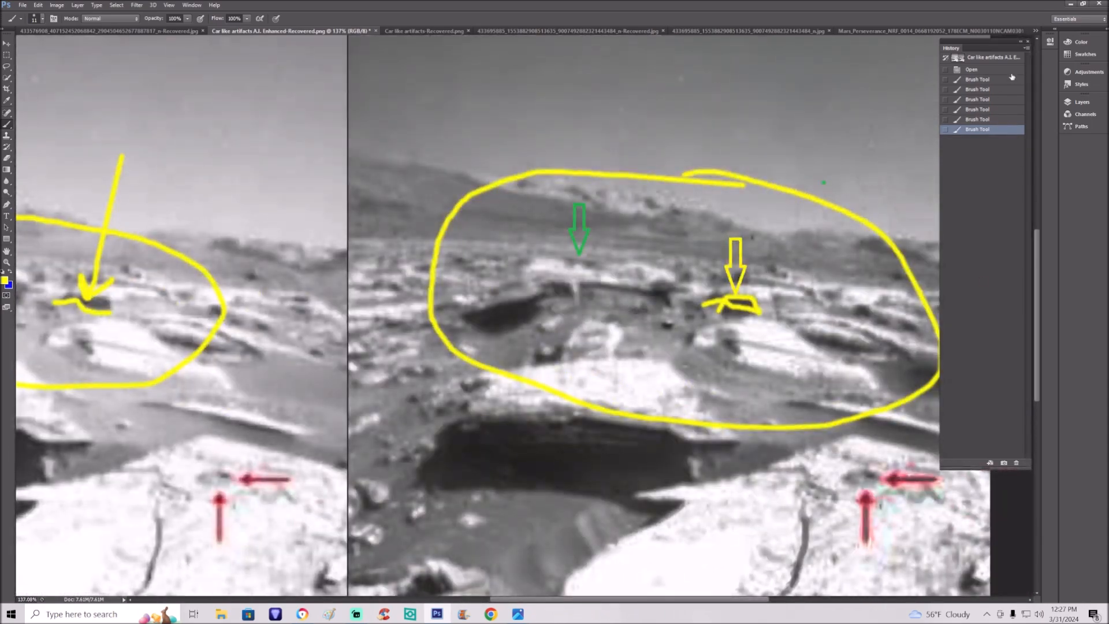
click(972, 69)
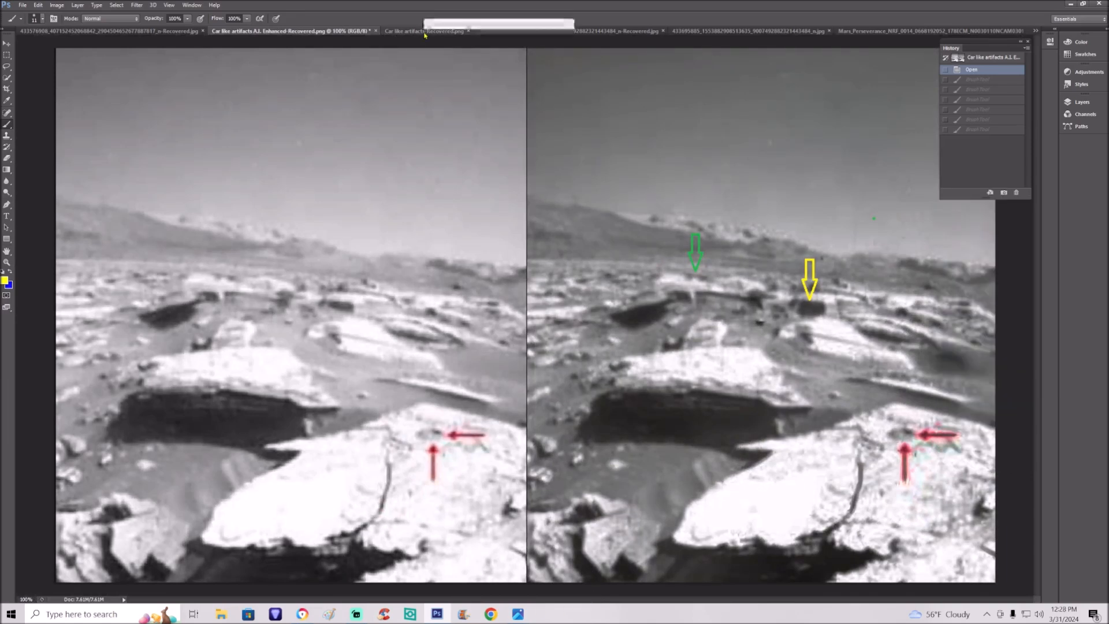
Step: On the red-arrow rover photo, sketch a yellow circle on the right ridge, then revert it via History
click(399, 31)
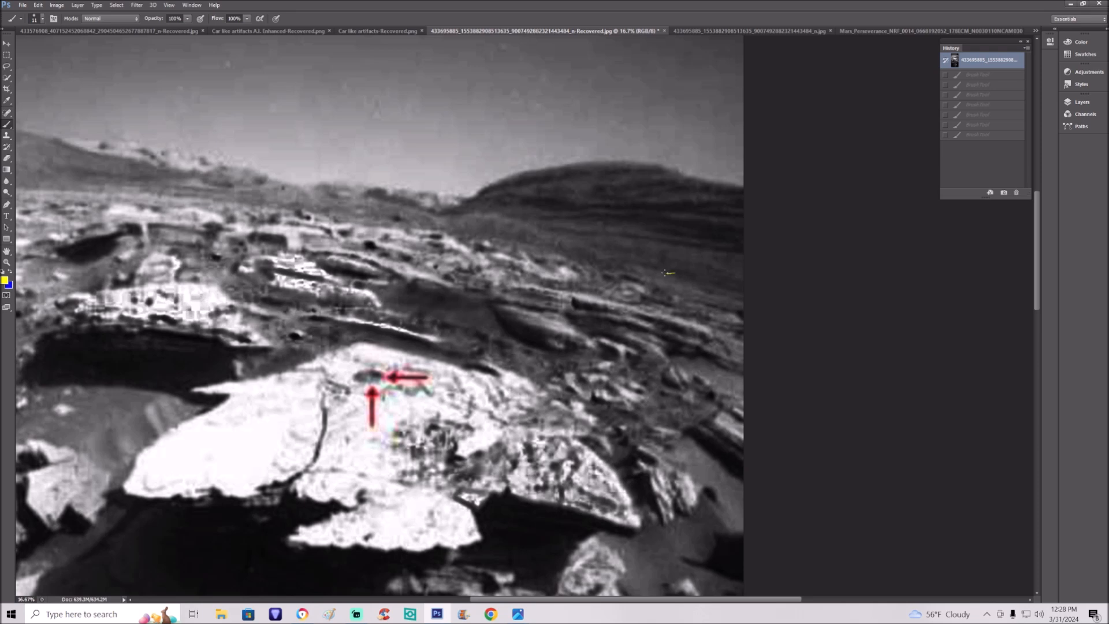
drag(669, 274, 697, 300)
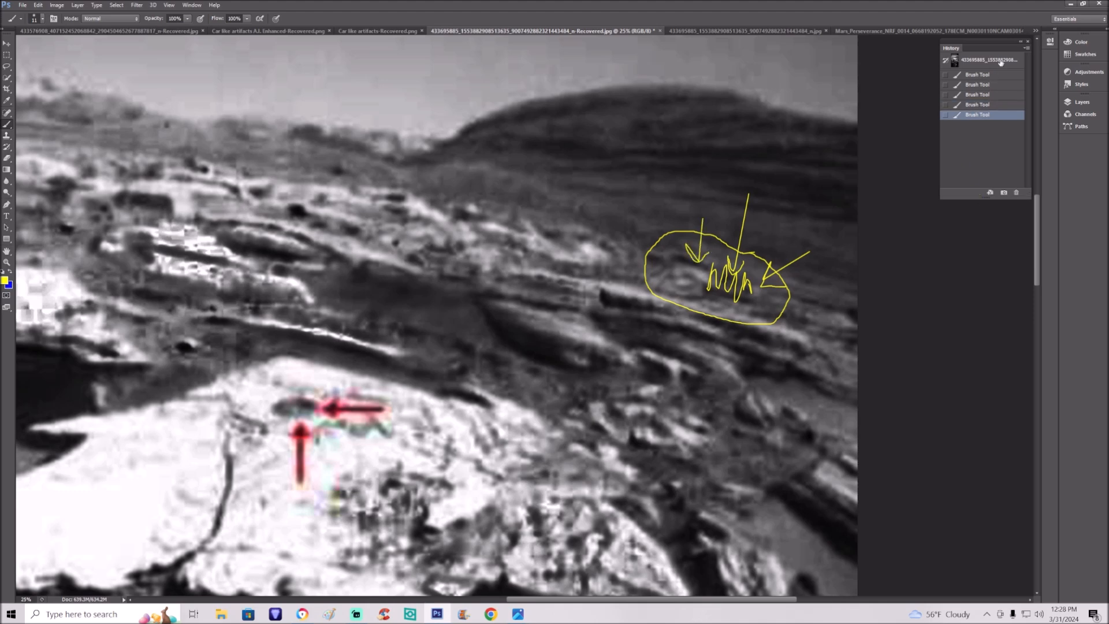
click(983, 60)
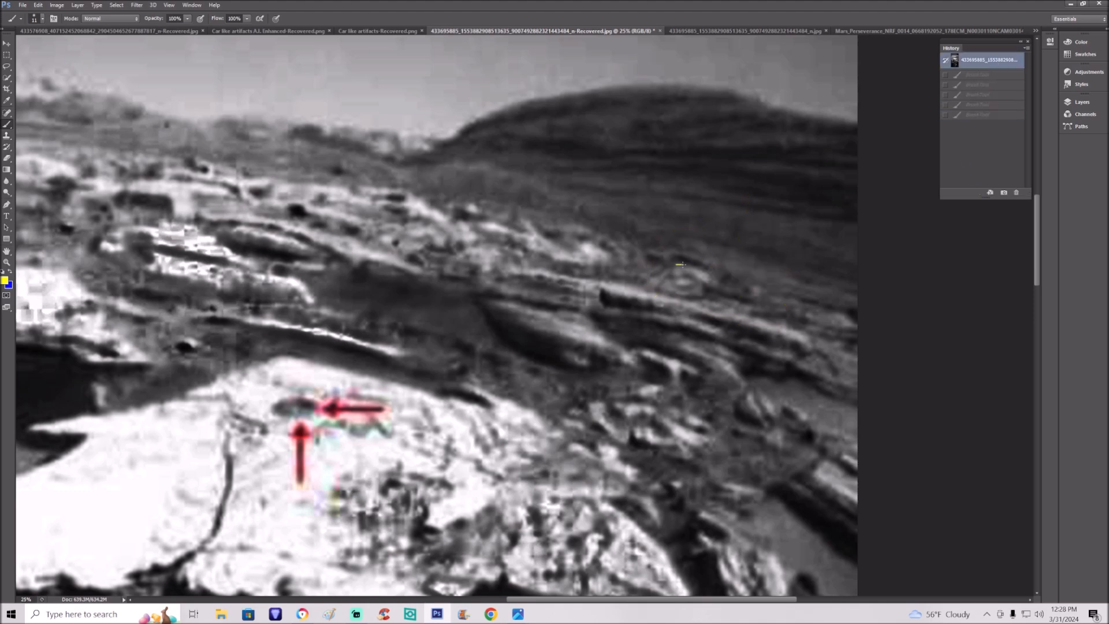
drag(677, 264, 753, 285)
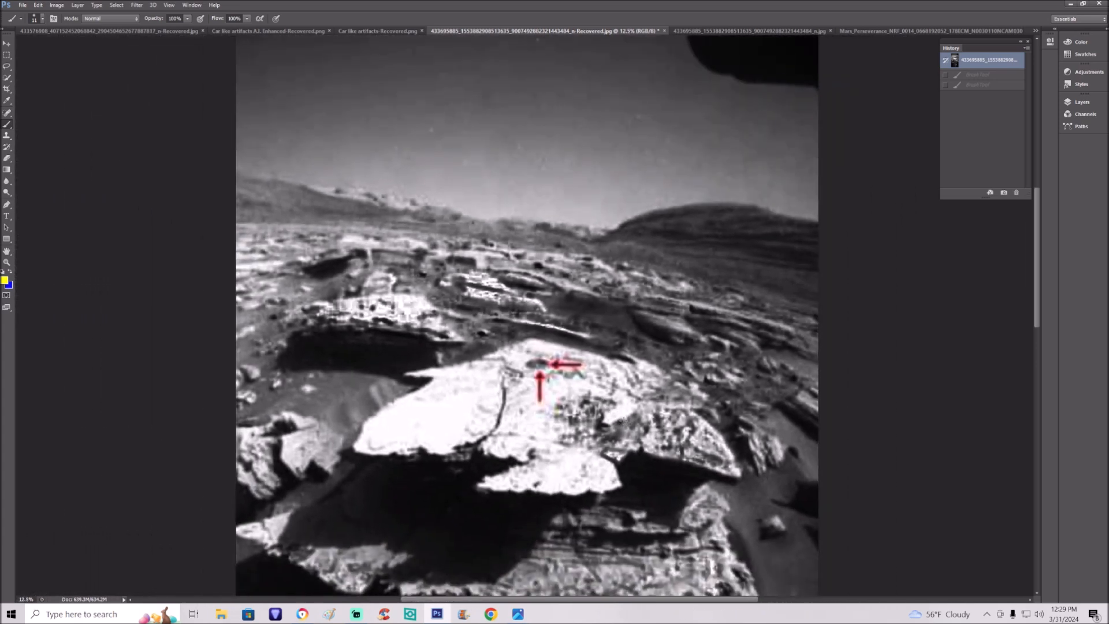
Step: Cycle through the comparison, yellow-circle and red-arrow photos, ending on 'Car like artifacts-Recovered.png'
scroll(down, 3)
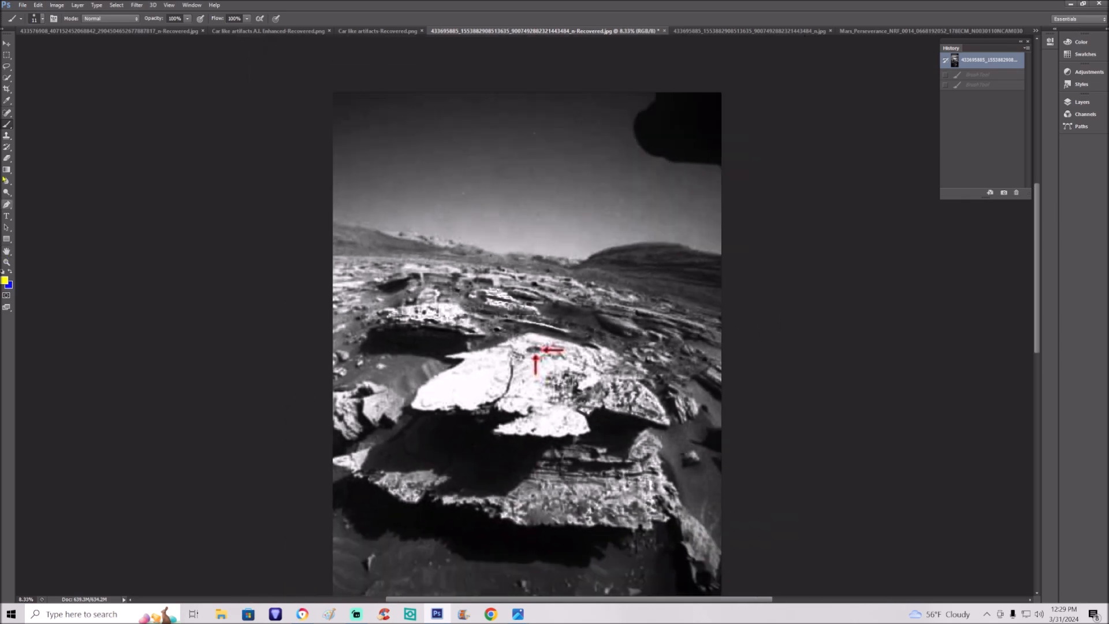
click(268, 30)
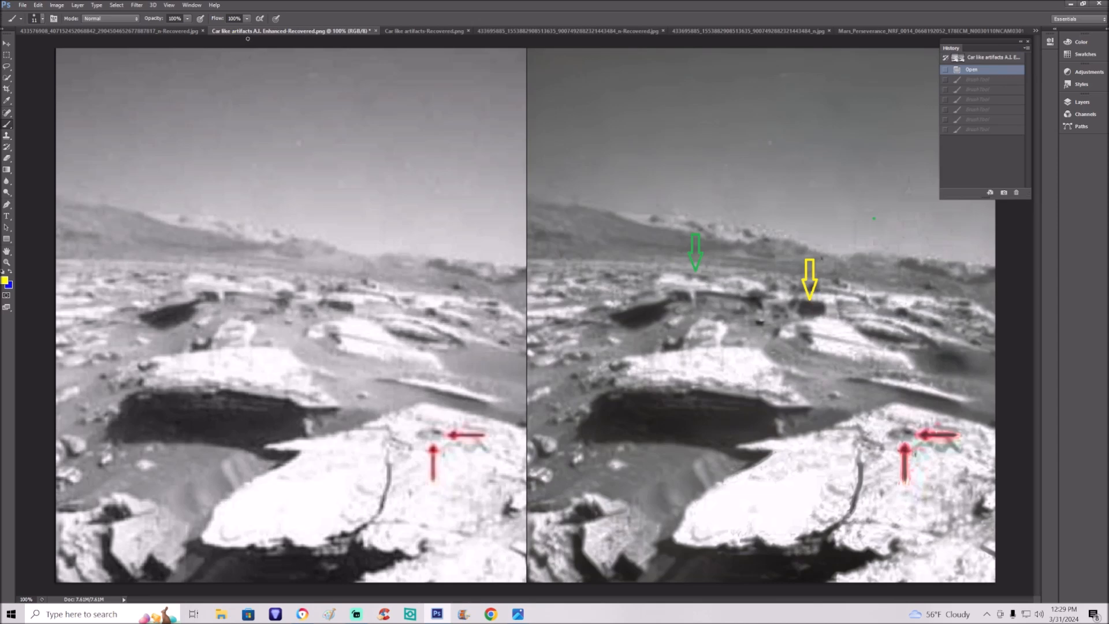
mouse_move(507, 27)
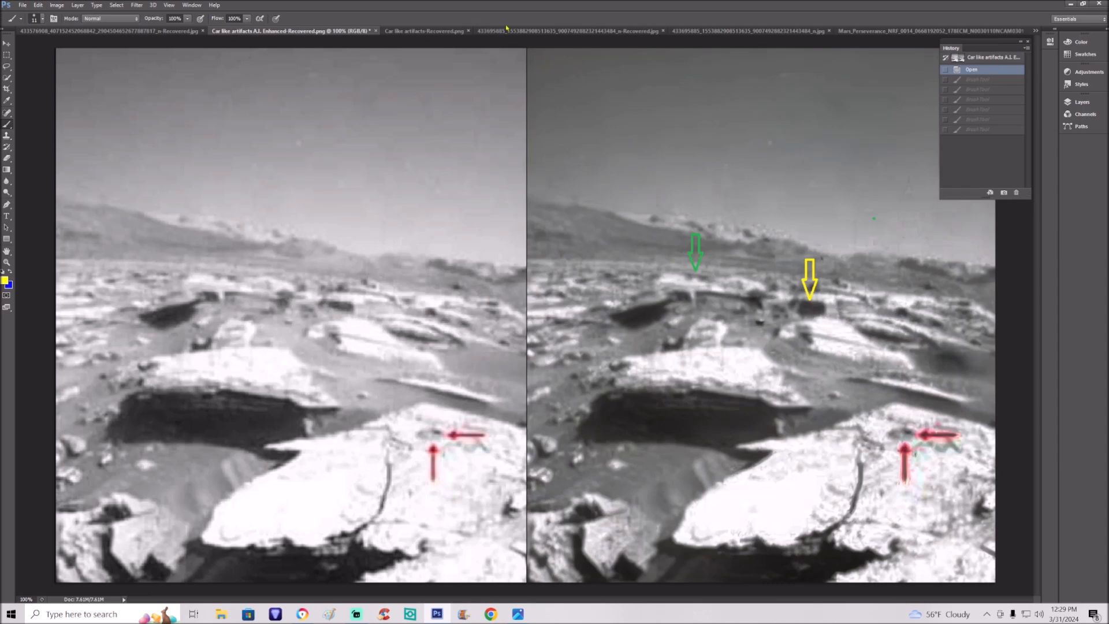
click(707, 31)
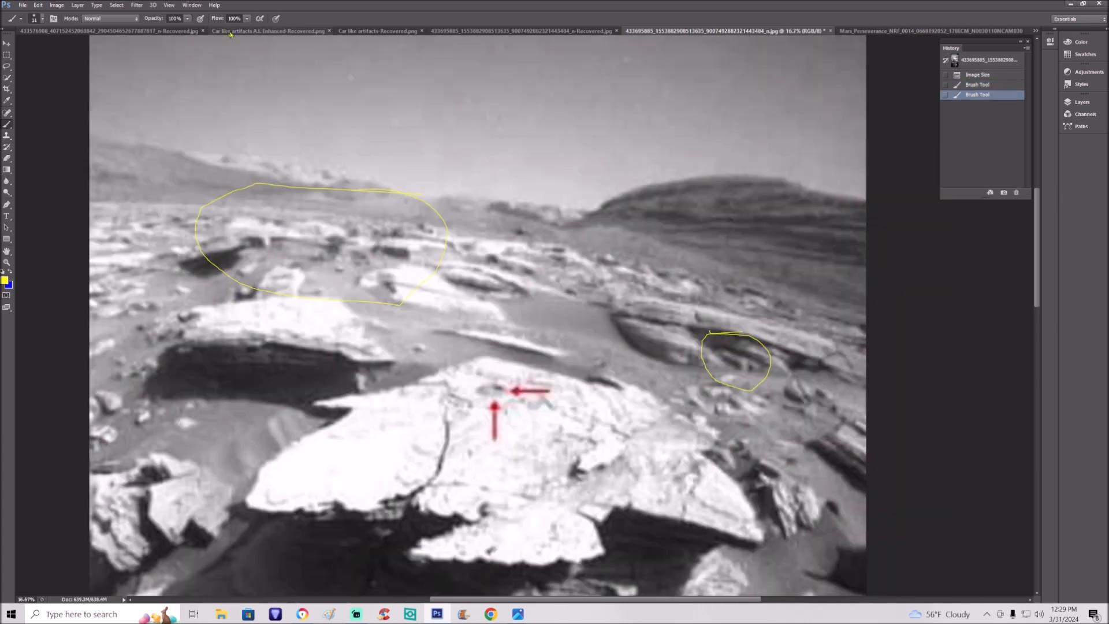
click(269, 30)
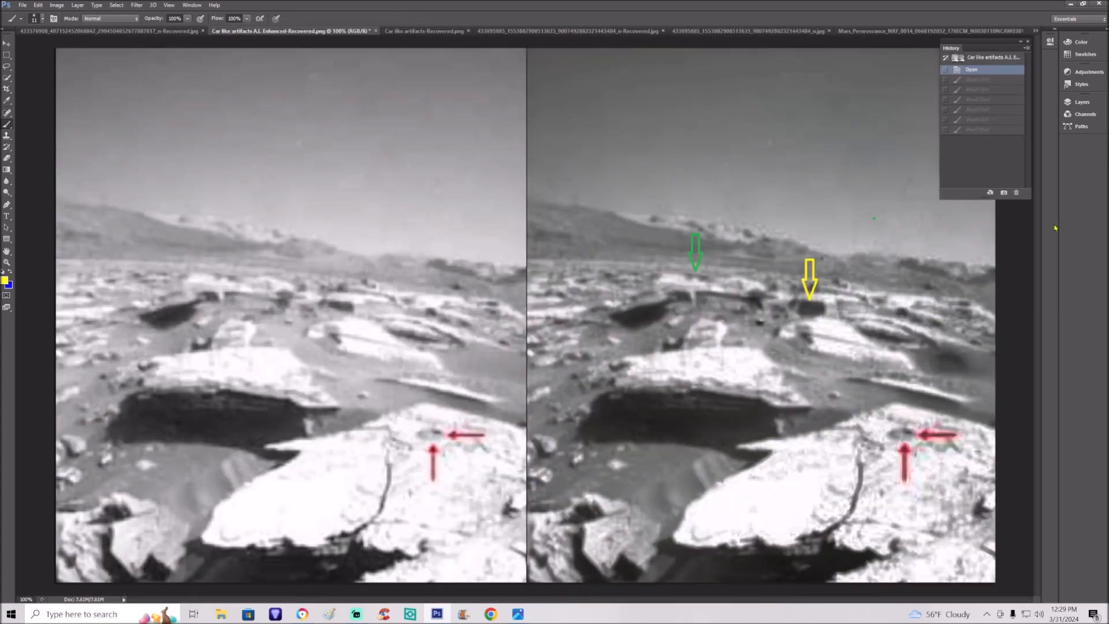
click(424, 31)
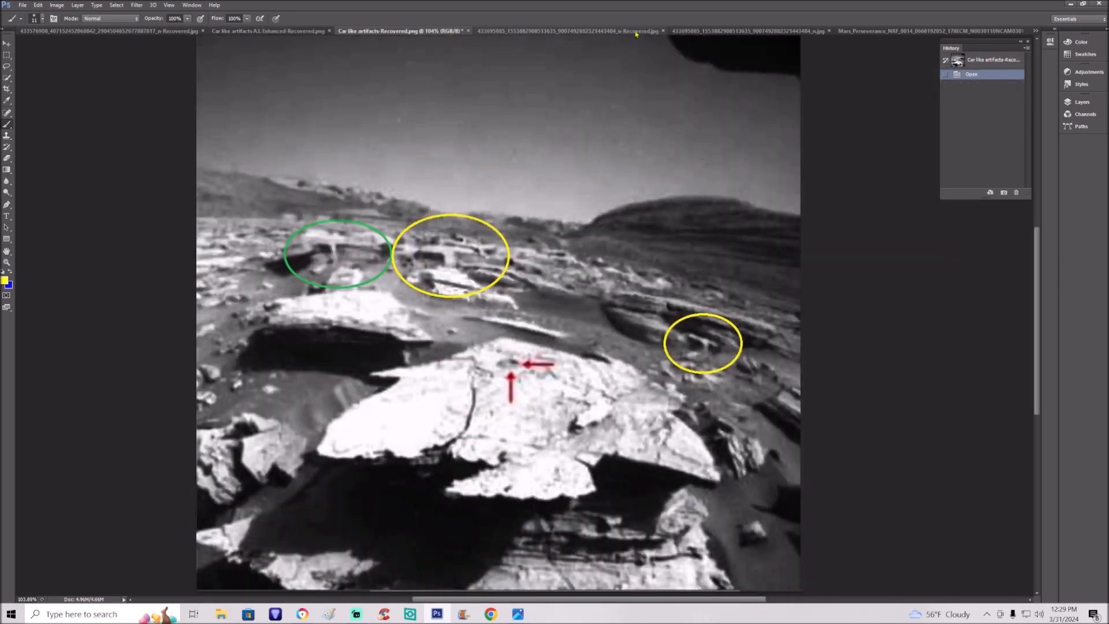
click(545, 30)
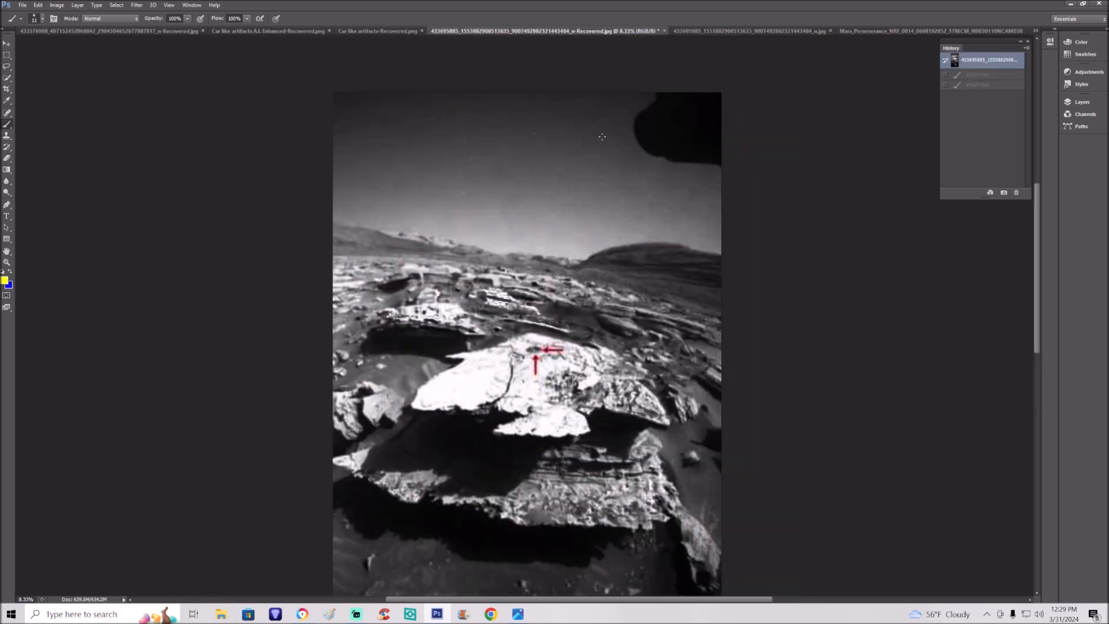
scroll(down, 3)
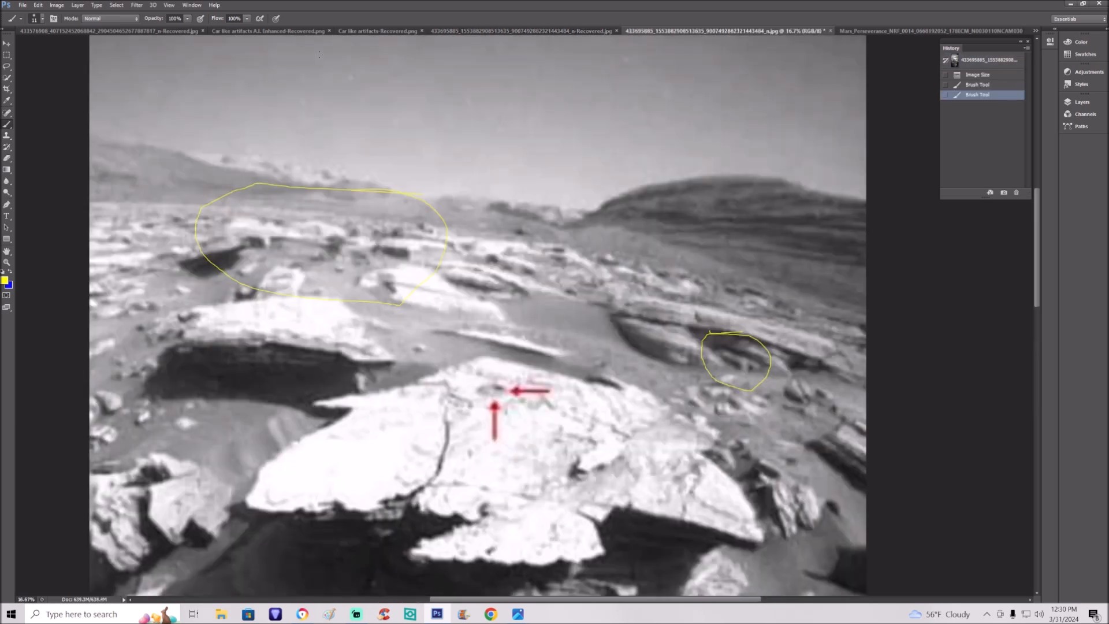
click(269, 31)
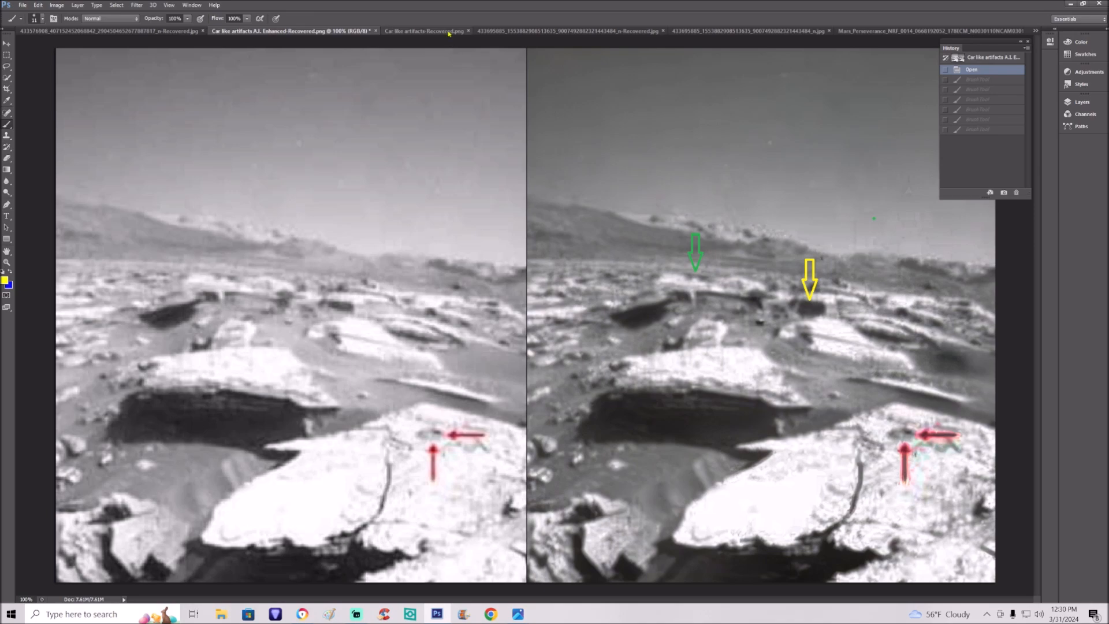
click(423, 31)
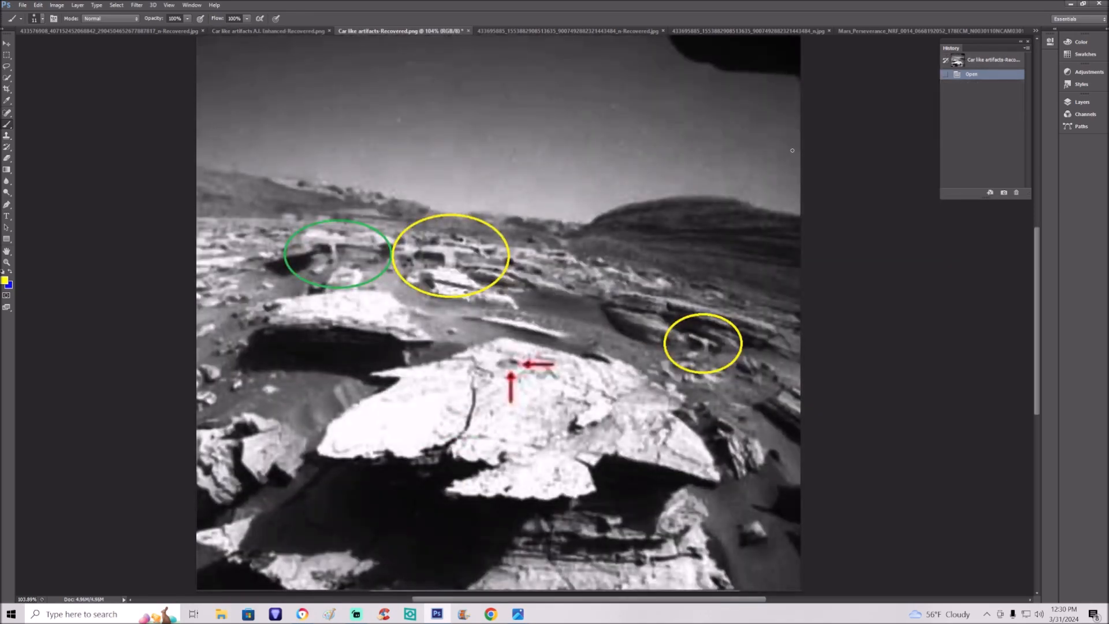